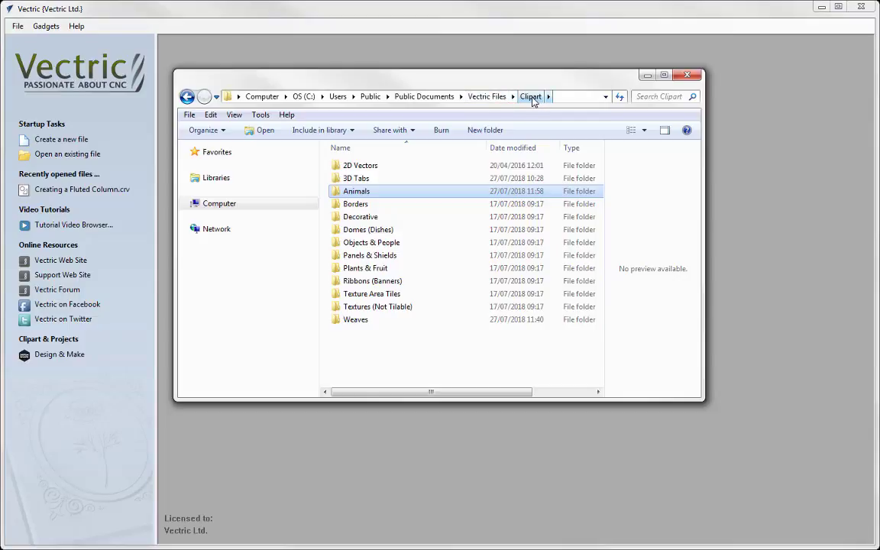
Peek inside the 2D Vectors folder in Explorer, then go back up to Clipart.
double_click(360, 165)
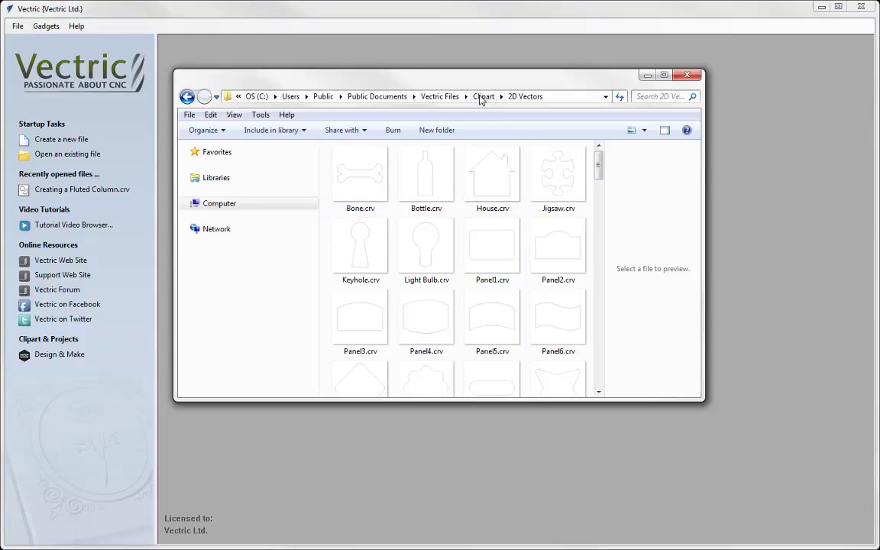
click(483, 96)
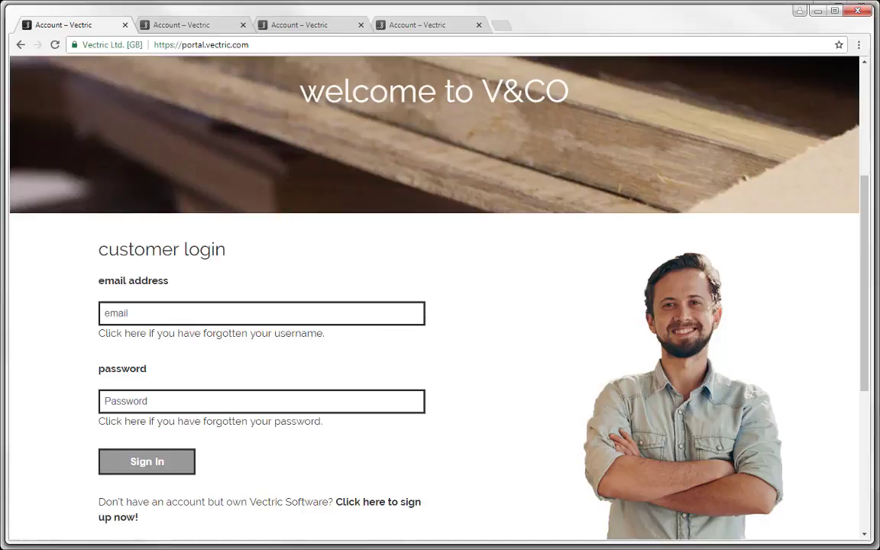
mouse_move(190, 65)
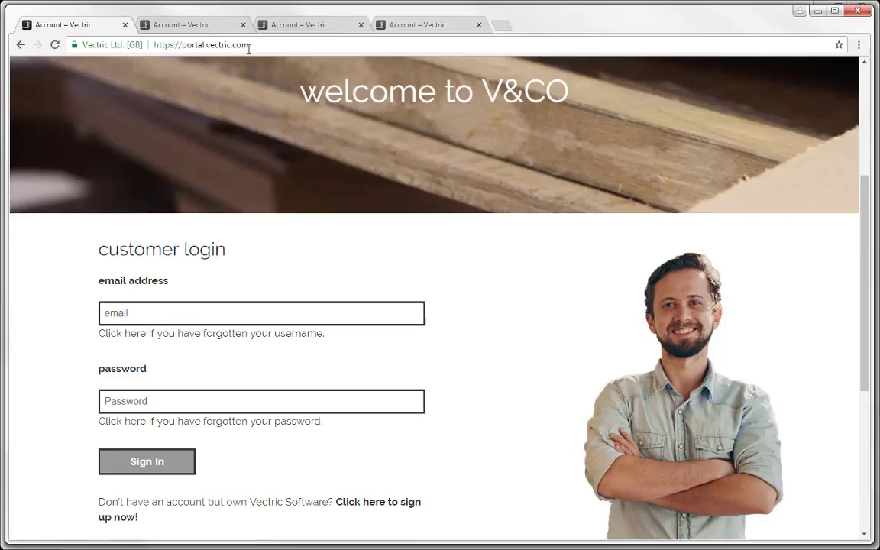
mouse_move(232, 244)
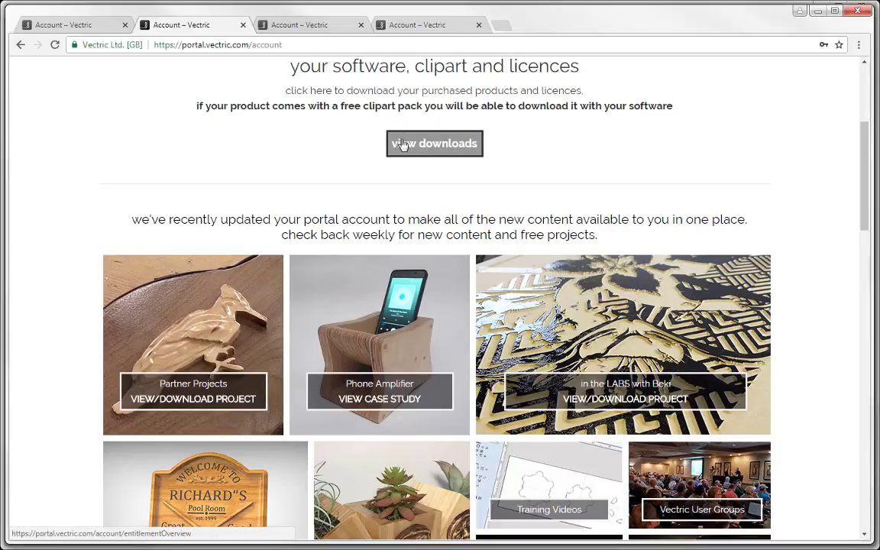
mouse_move(434, 147)
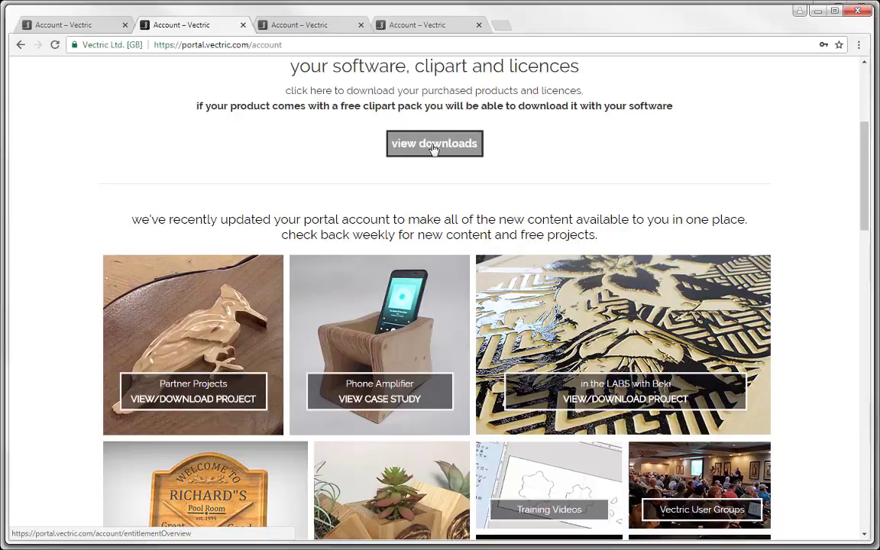
mouse_move(460, 498)
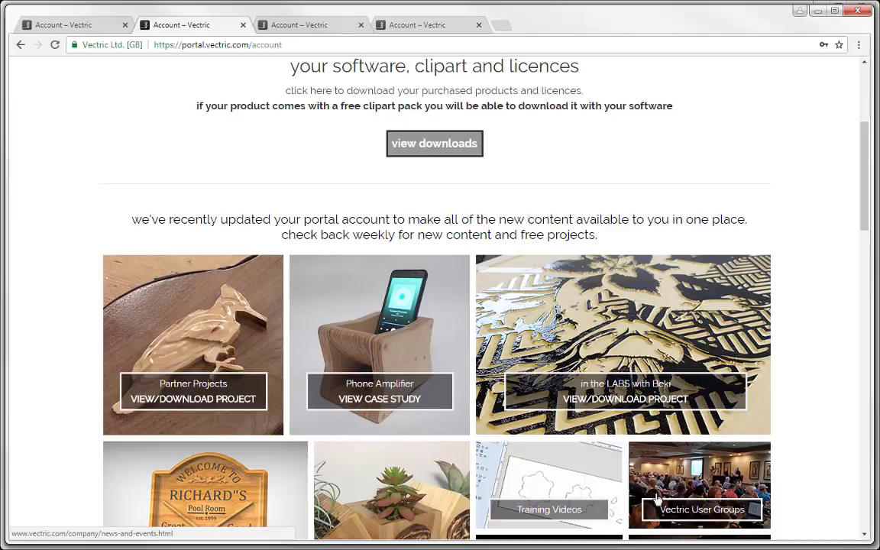
mouse_move(411, 298)
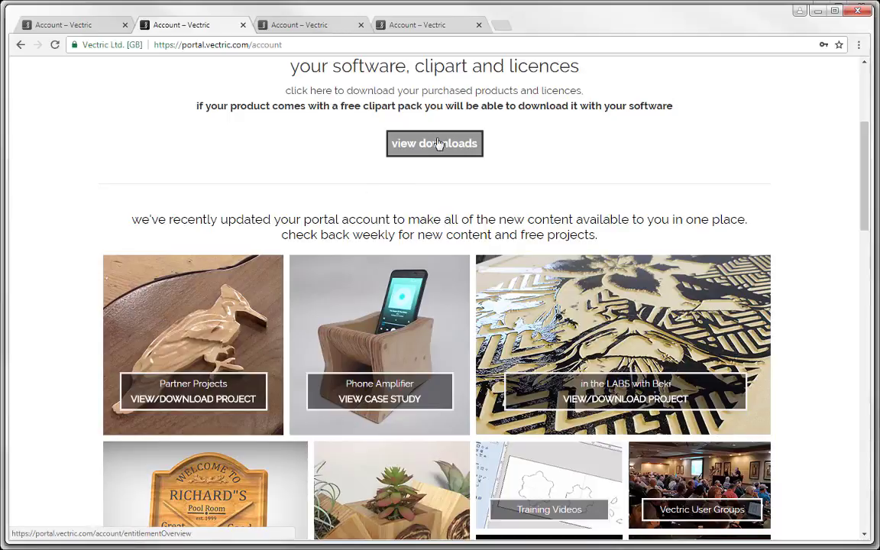
Show the downloads page listing VCarve Pro, Cut2D Pro, Cut2D Desktop and Aspire 9.015.
click(434, 143)
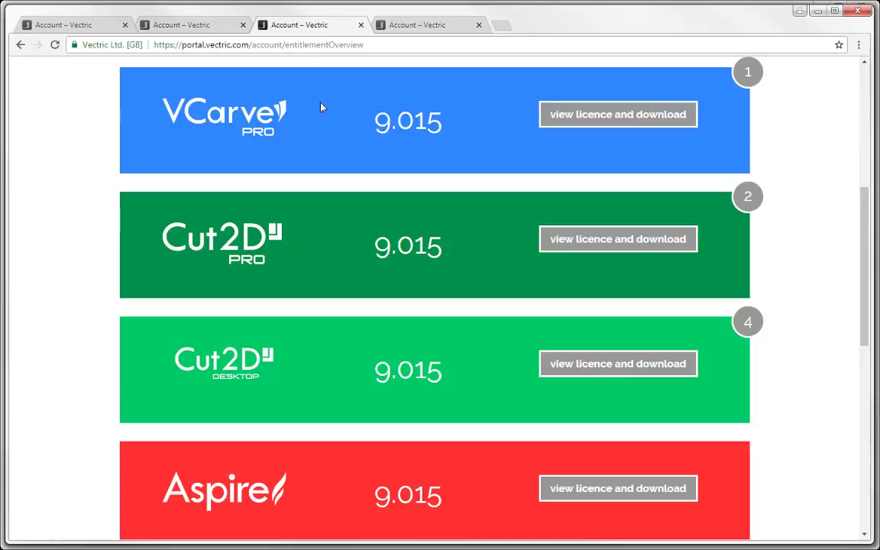
mouse_move(436, 127)
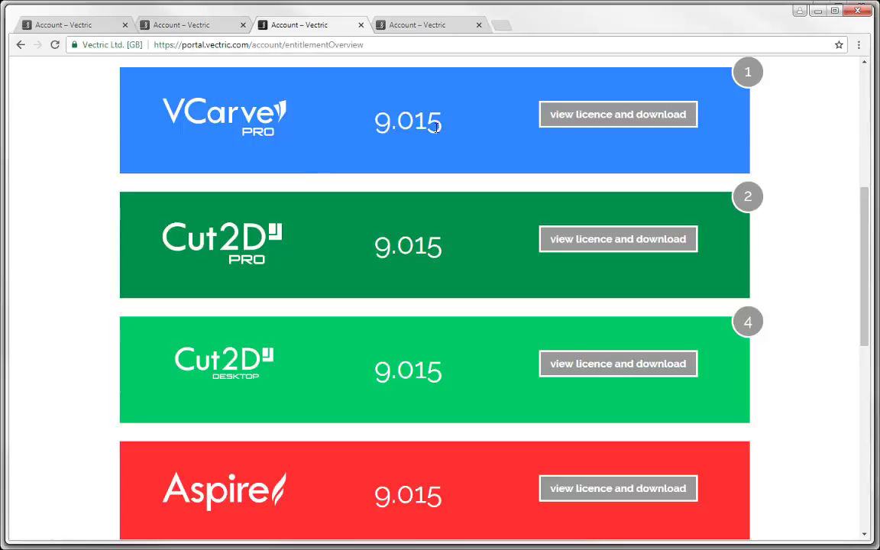
mouse_move(496, 90)
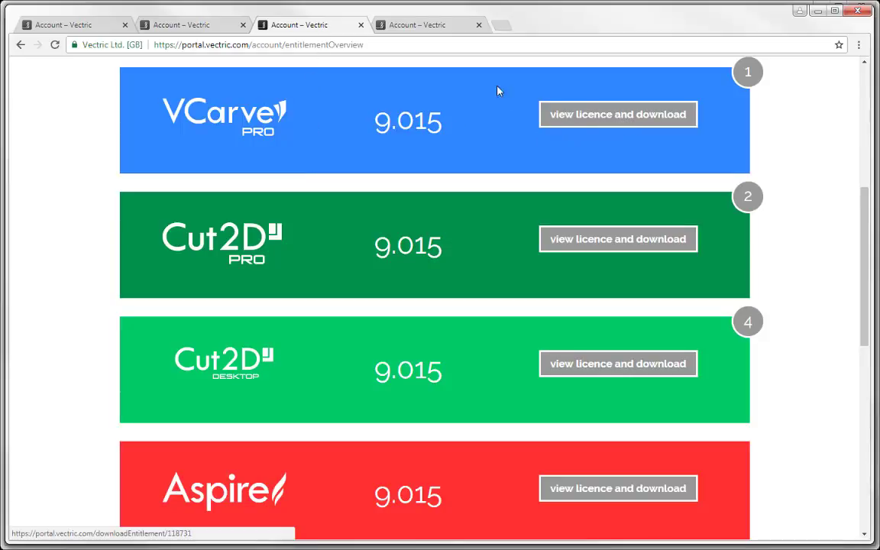
Open VCarve Pro's licence downloads and download the Weaves Clipart Pack.
click(617, 114)
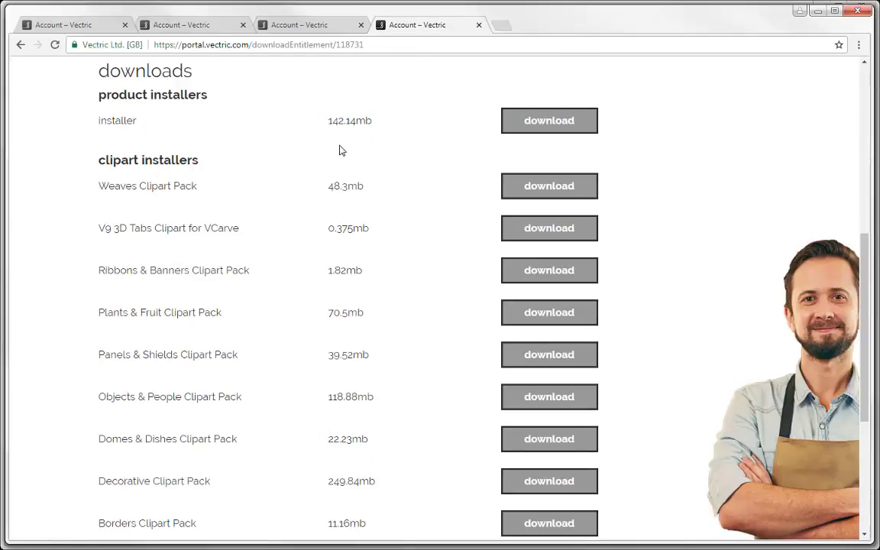
mouse_move(115, 100)
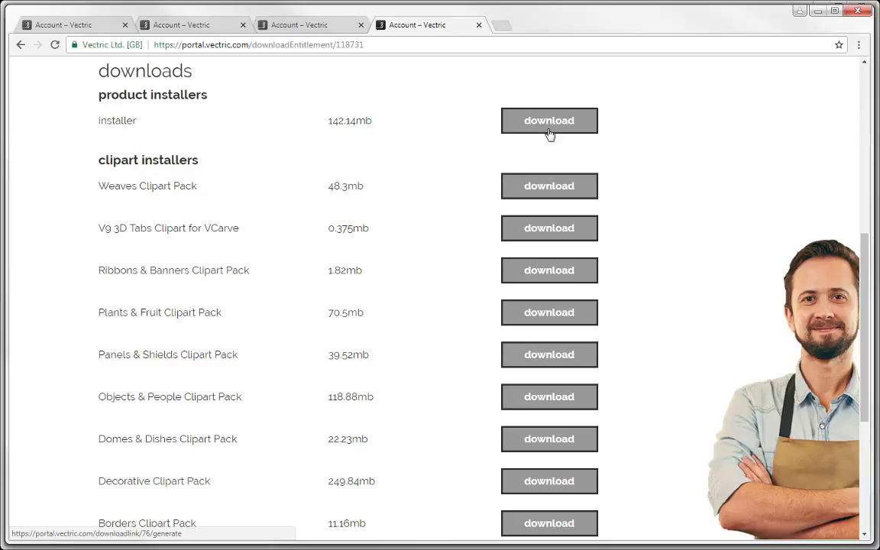
mouse_move(120, 177)
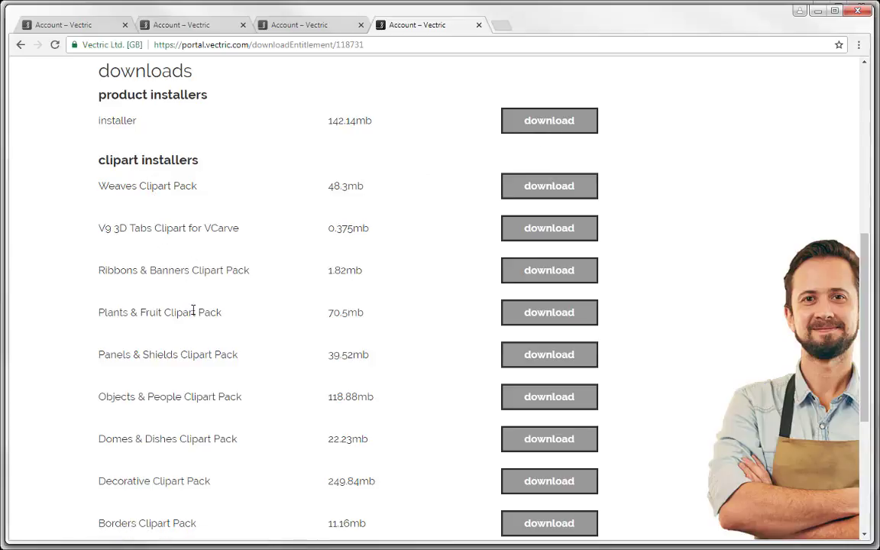
mouse_move(168, 477)
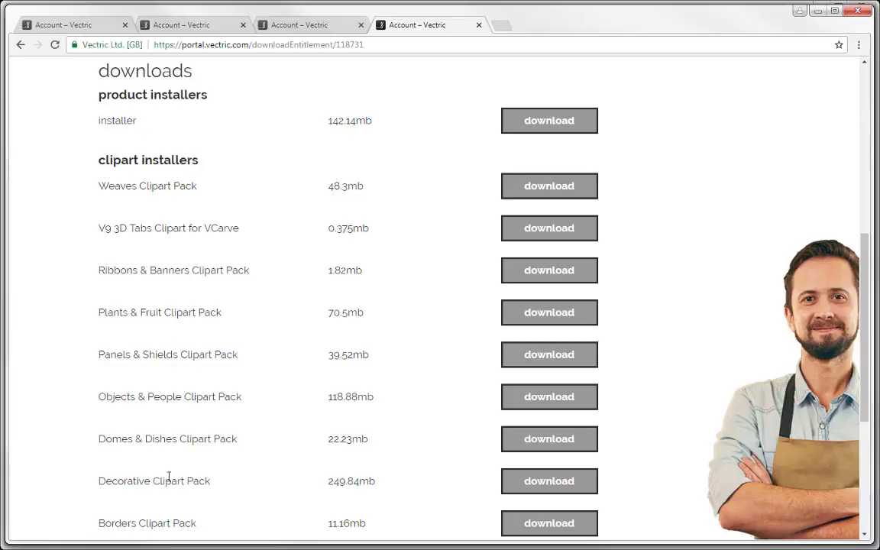
mouse_move(550, 270)
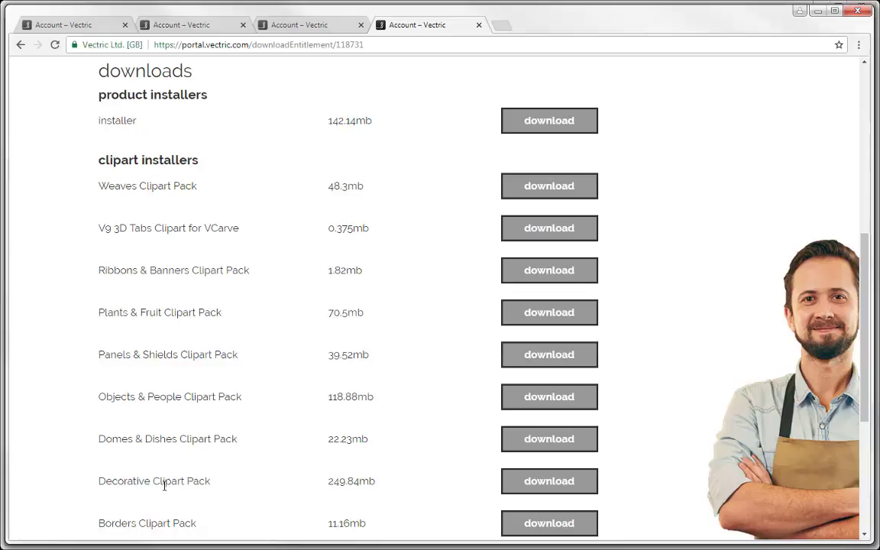
mouse_move(252, 198)
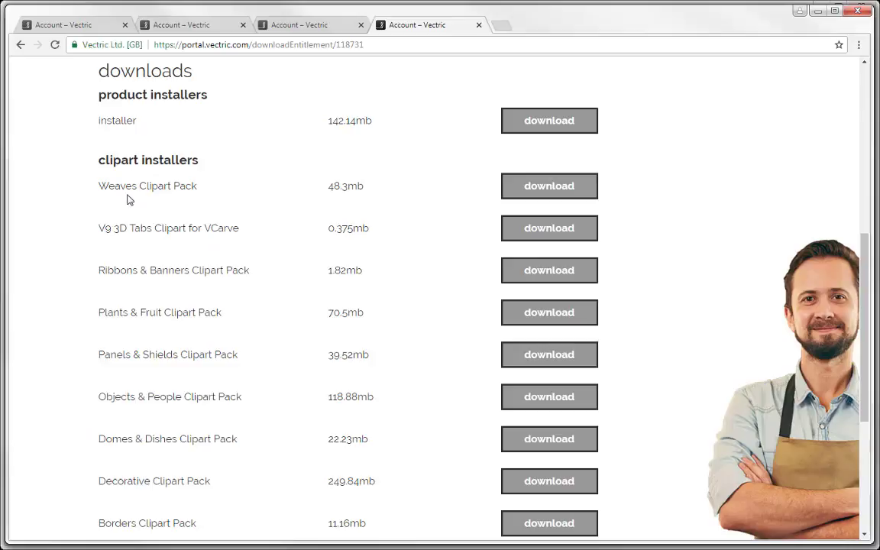
mouse_move(549, 186)
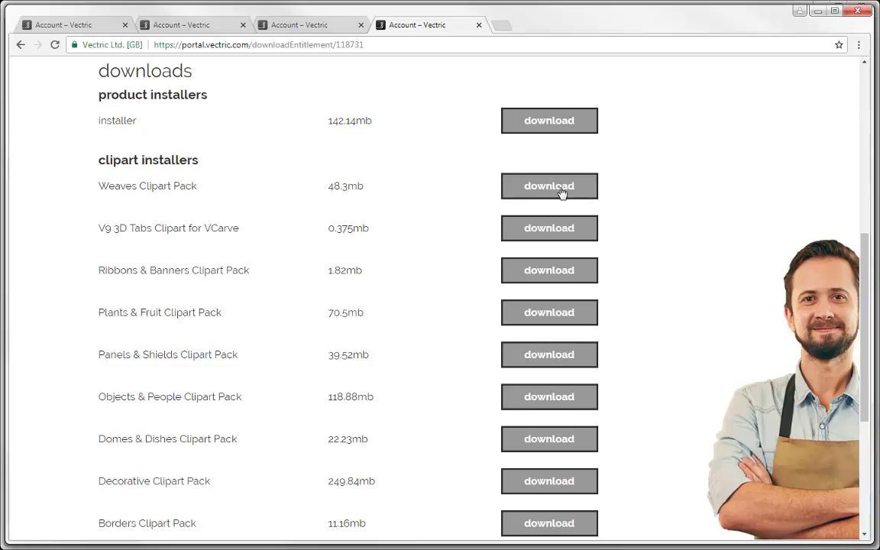
click(548, 186)
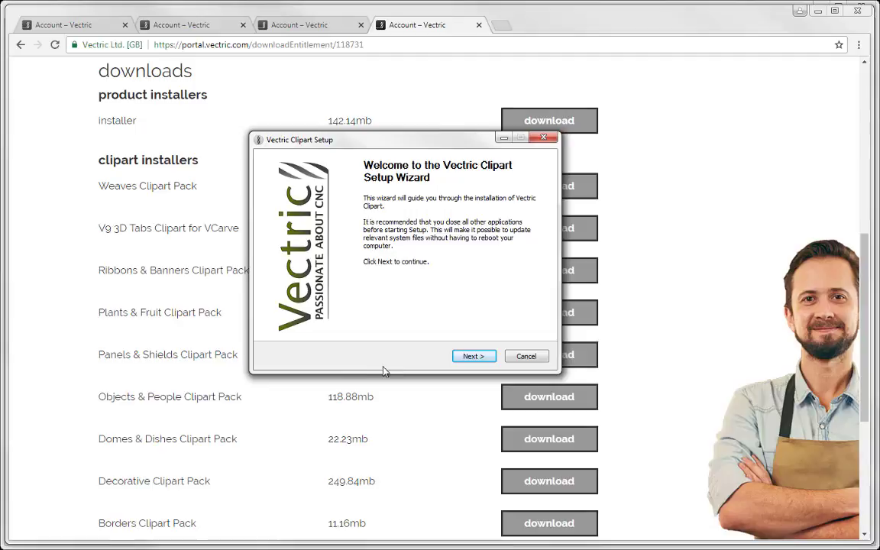
mouse_move(474, 356)
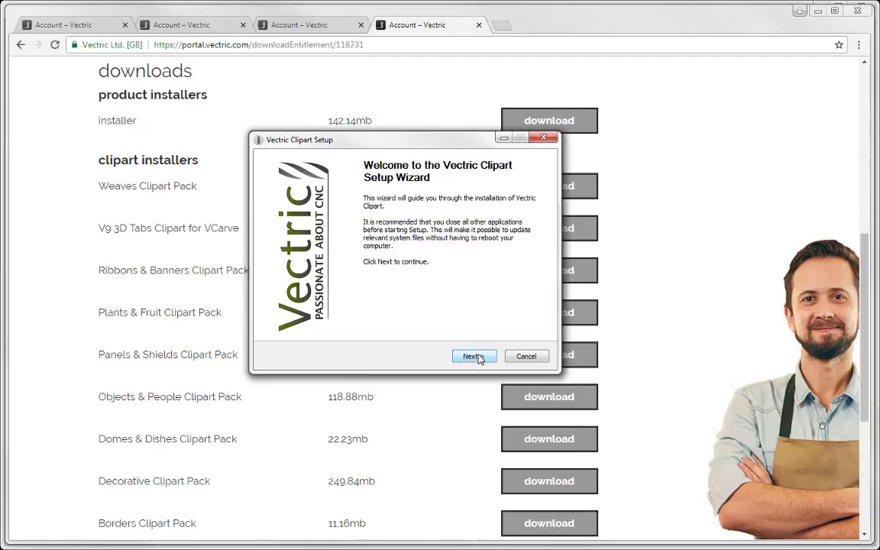
Run the Weaves clipart setup, accept the licence, confirm installation and finish.
click(473, 356)
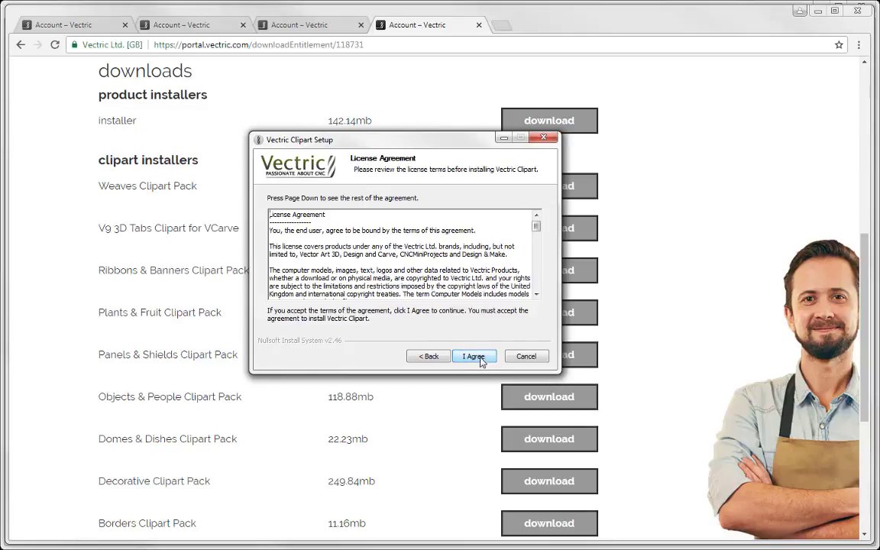
click(473, 356)
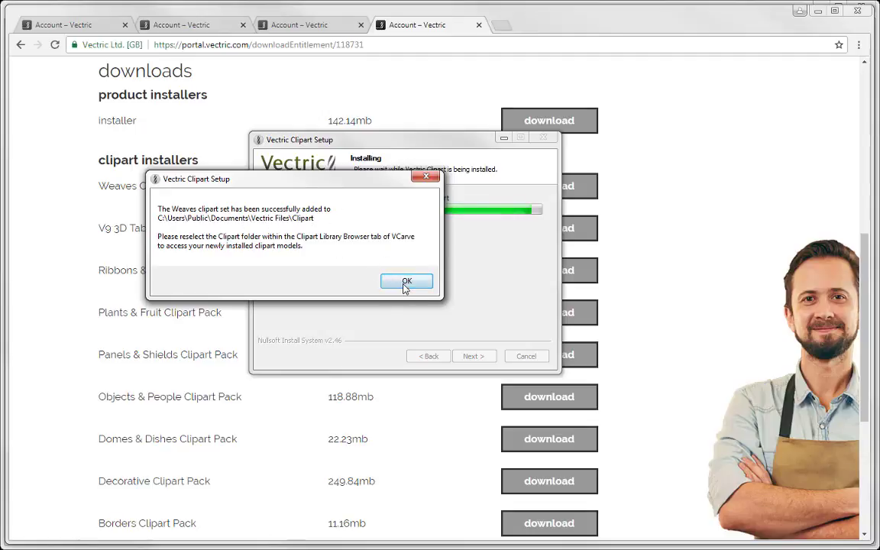
click(407, 281)
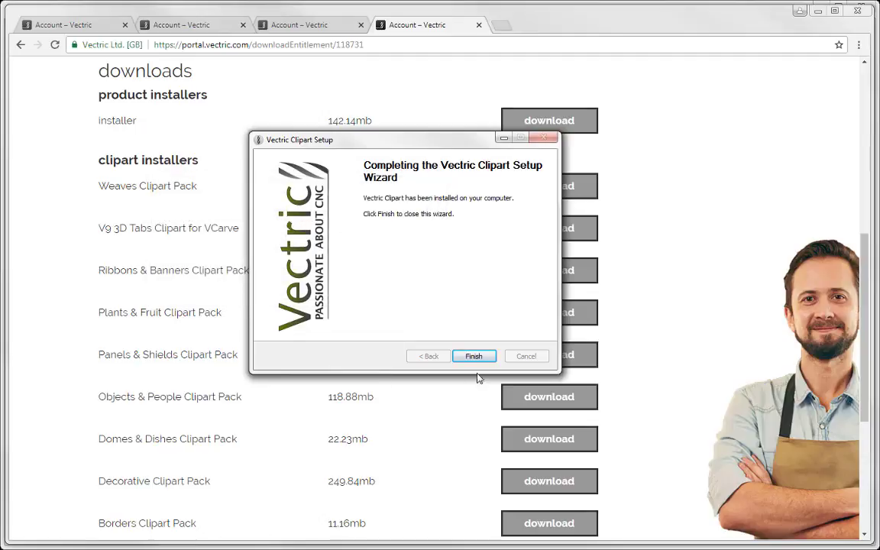
click(473, 355)
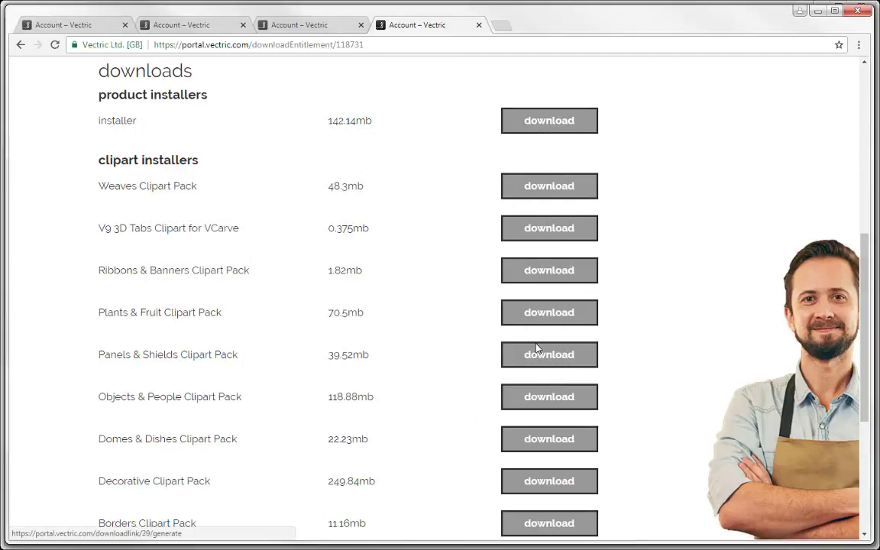
mouse_move(390, 363)
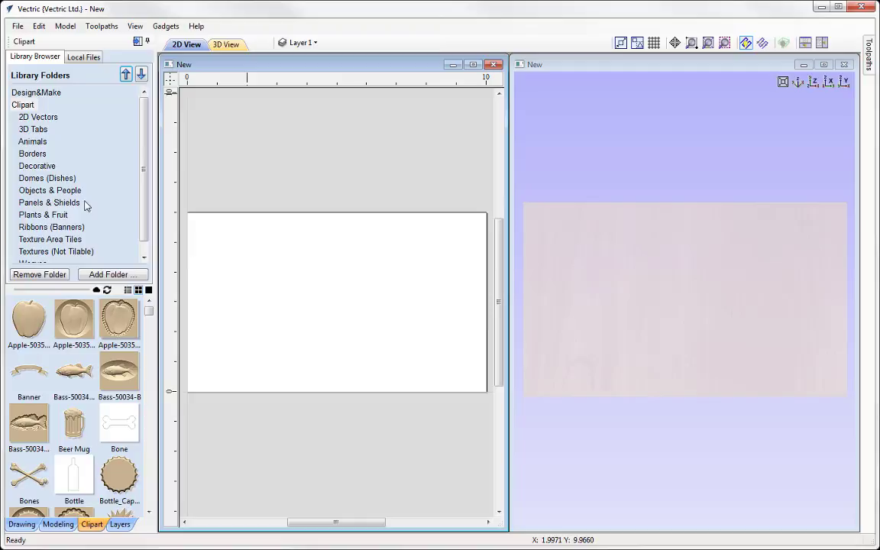
mouse_move(96, 179)
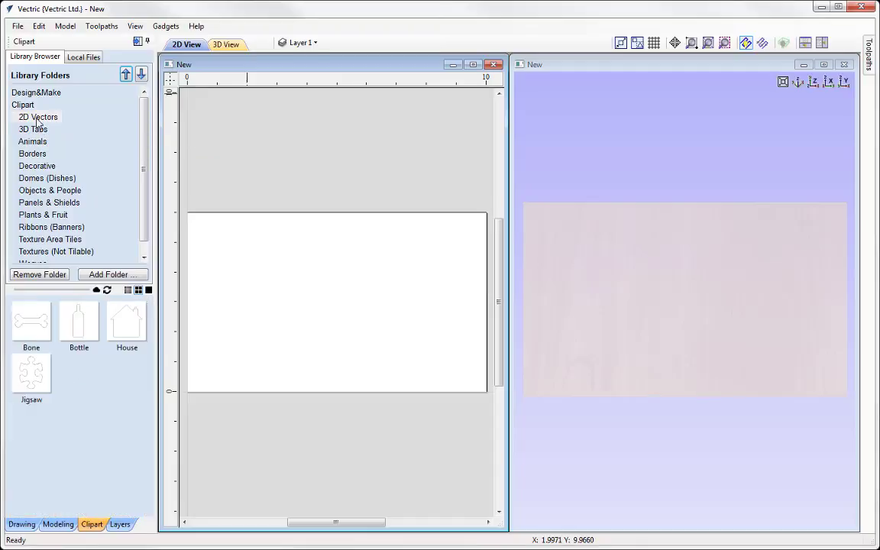
Show the 3D Tabs folder's circular tab thumbnails in the clipart Library Browser.
click(33, 129)
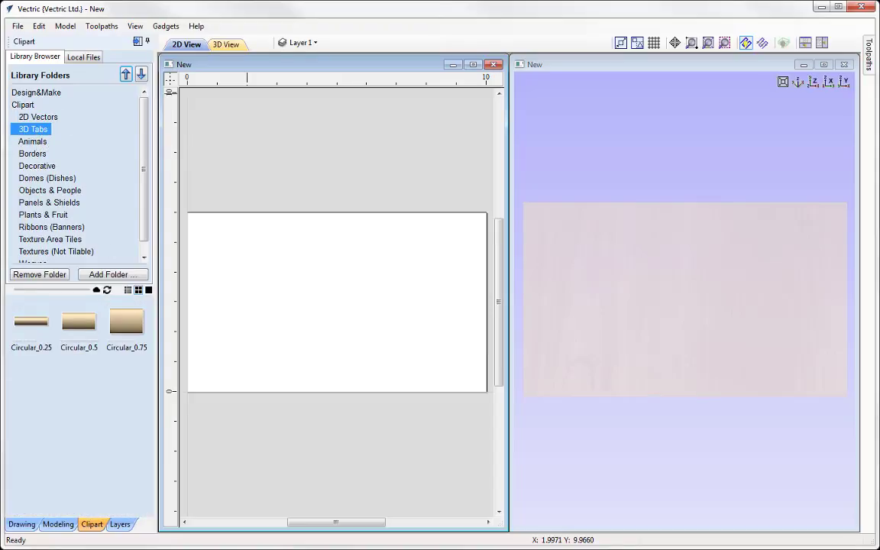
mouse_move(97, 289)
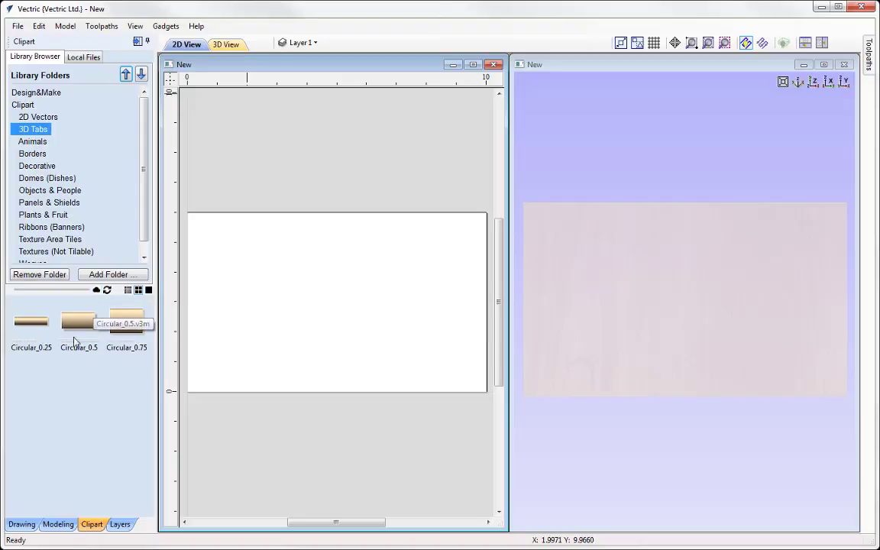
mouse_move(111, 369)
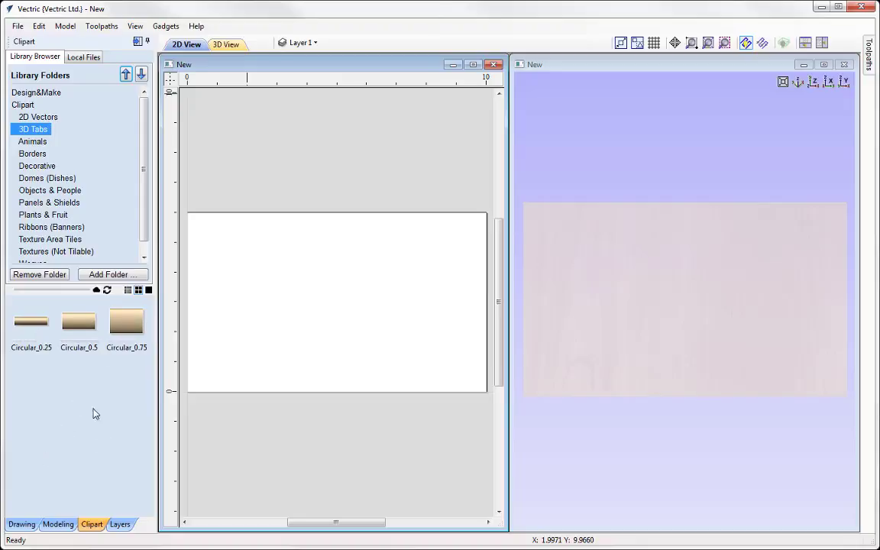
mouse_move(32, 399)
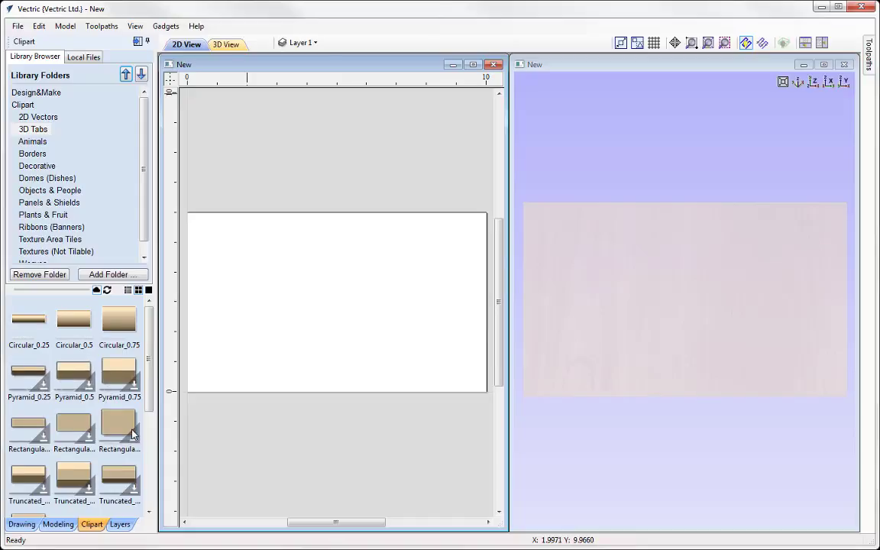
mouse_move(75, 426)
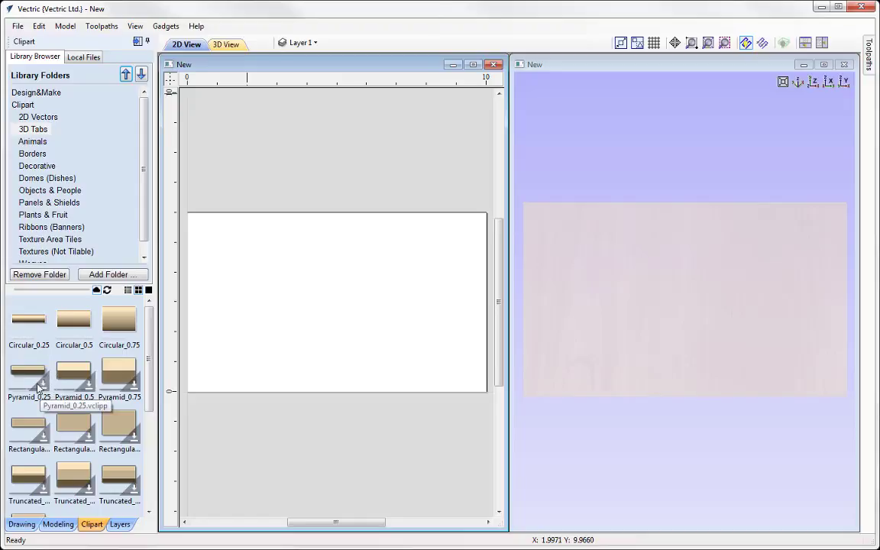
mouse_move(46, 394)
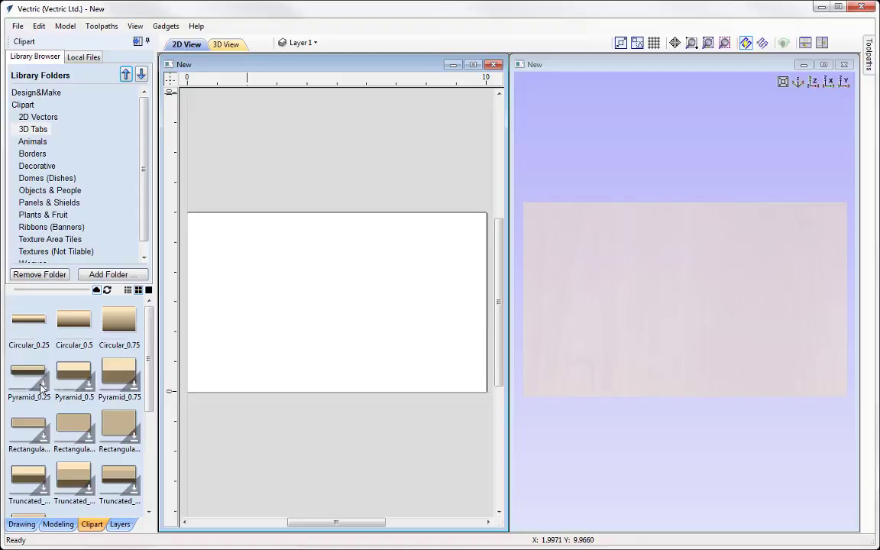
Download the Wave_0.25 tab from the 3D Tabs thumbnails.
scroll(down, 3)
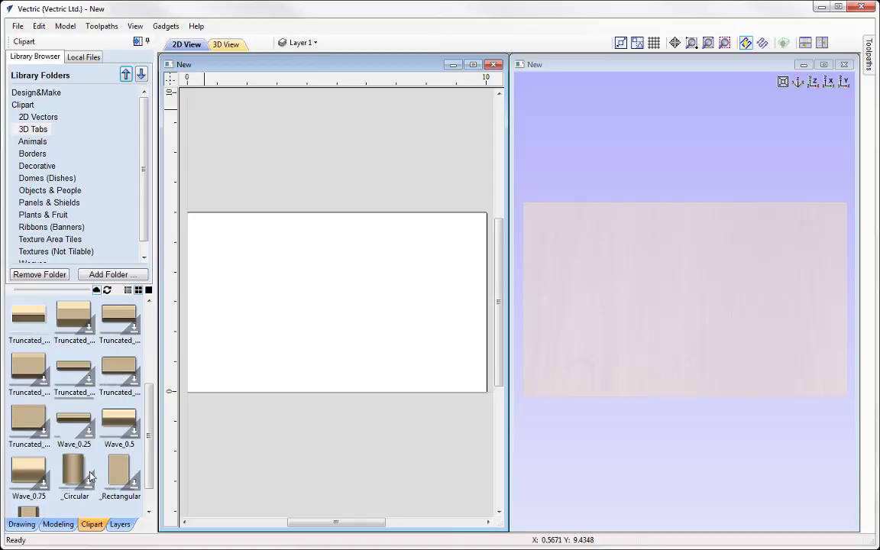
mouse_move(82, 436)
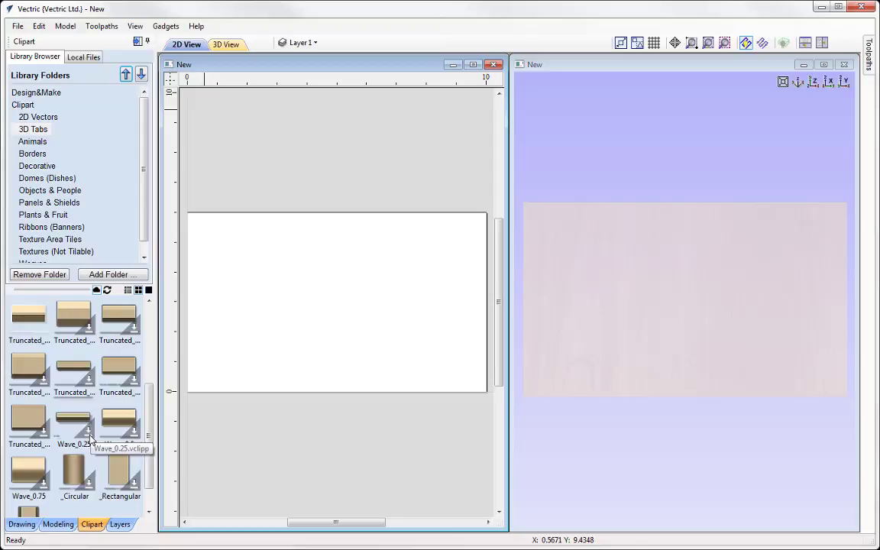
right_click(73, 420)
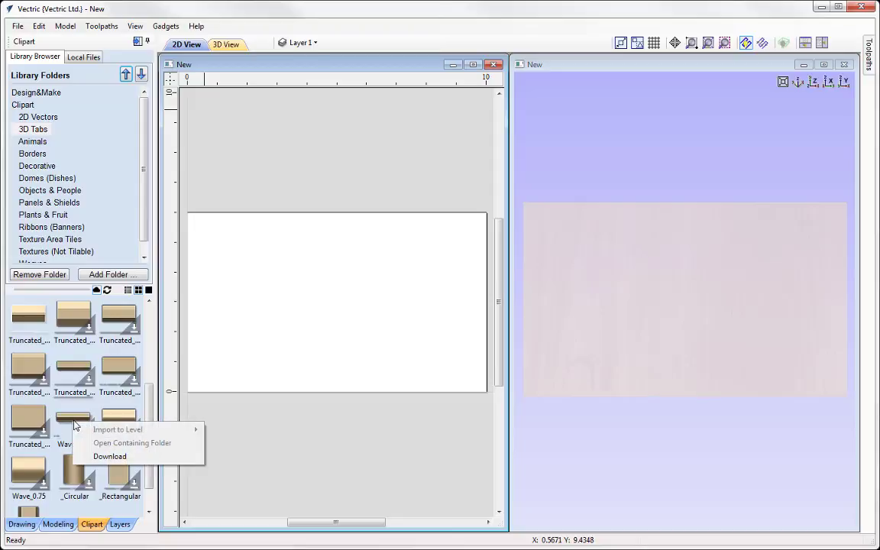
mouse_move(110, 456)
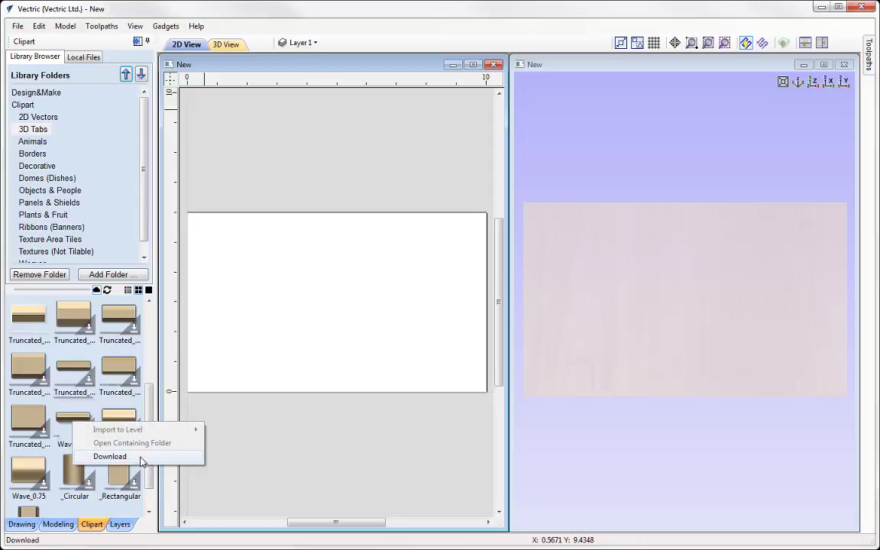
click(110, 456)
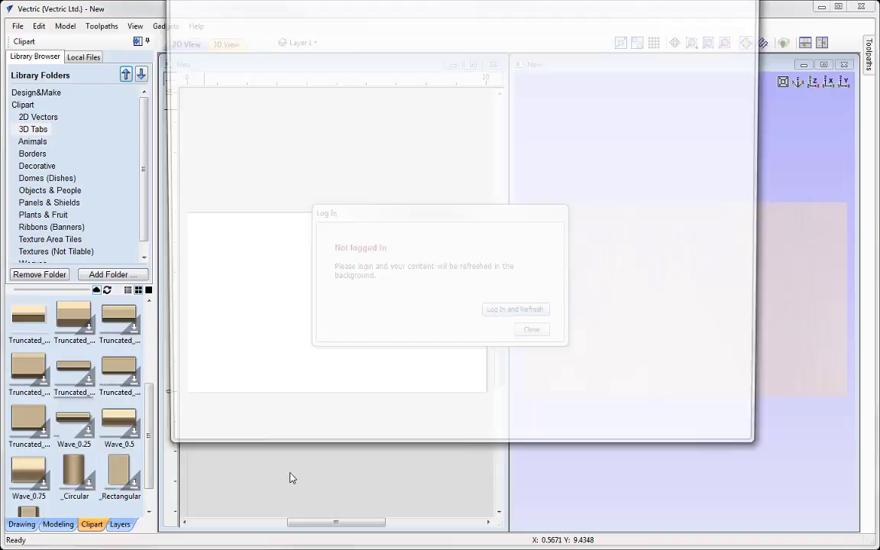
click(515, 309)
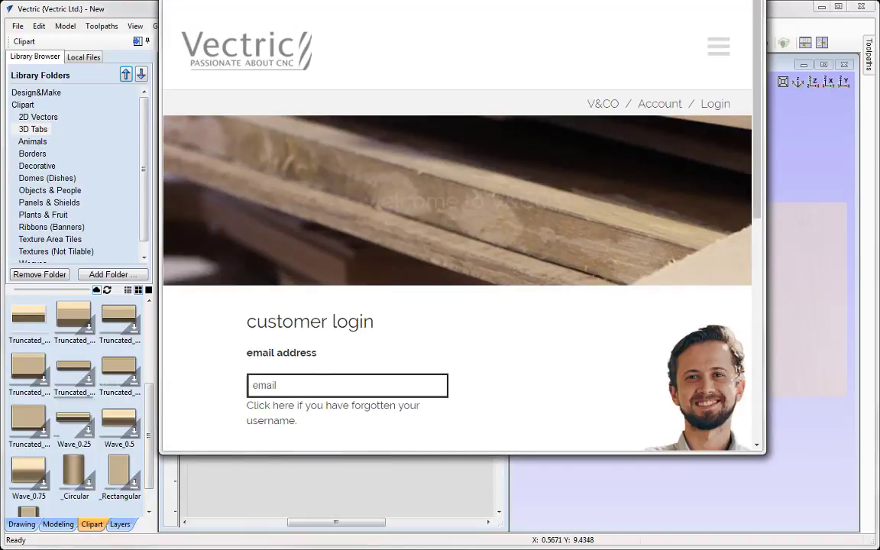
scroll(down, 3)
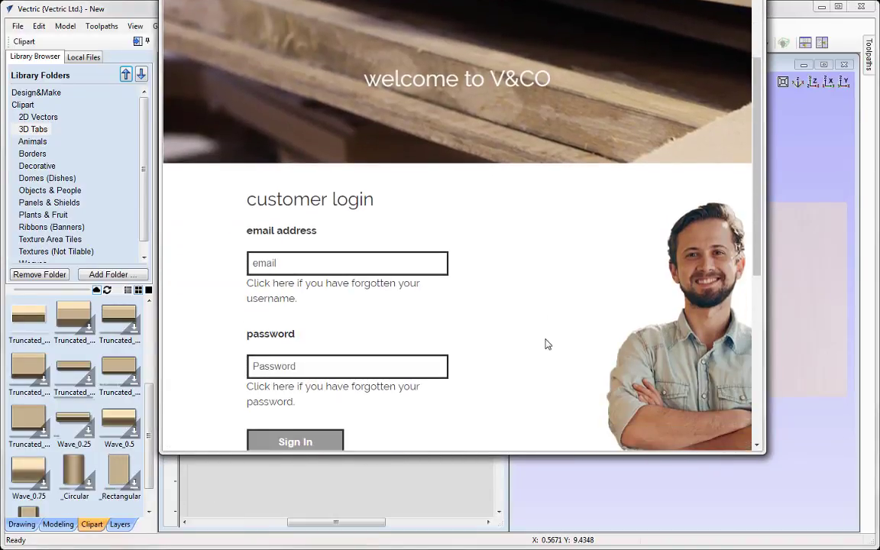
text(BekiJ)
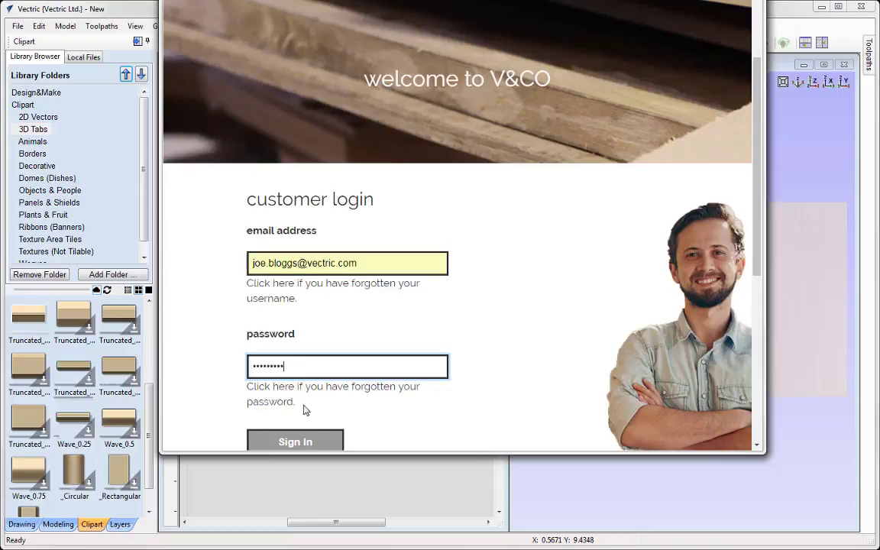
click(295, 442)
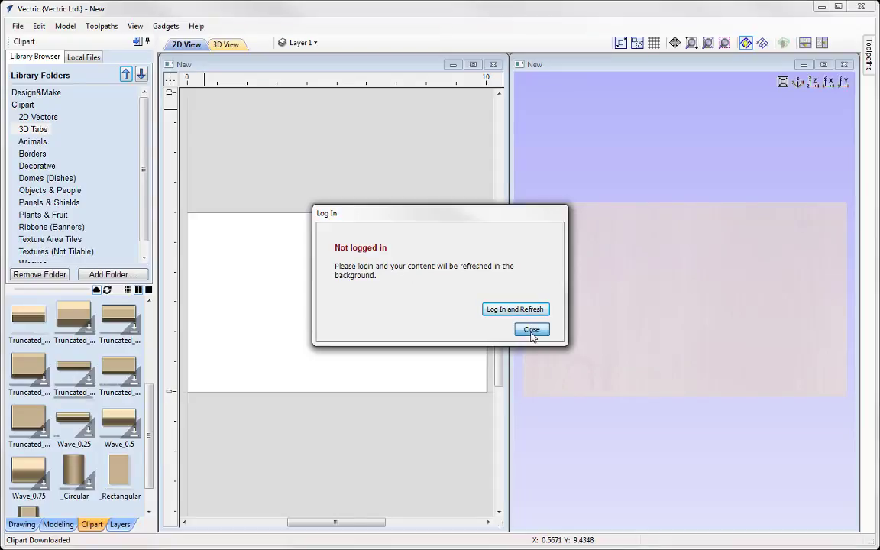
Refresh the cloud clipart previews and dismiss the login confirmation messages.
click(531, 330)
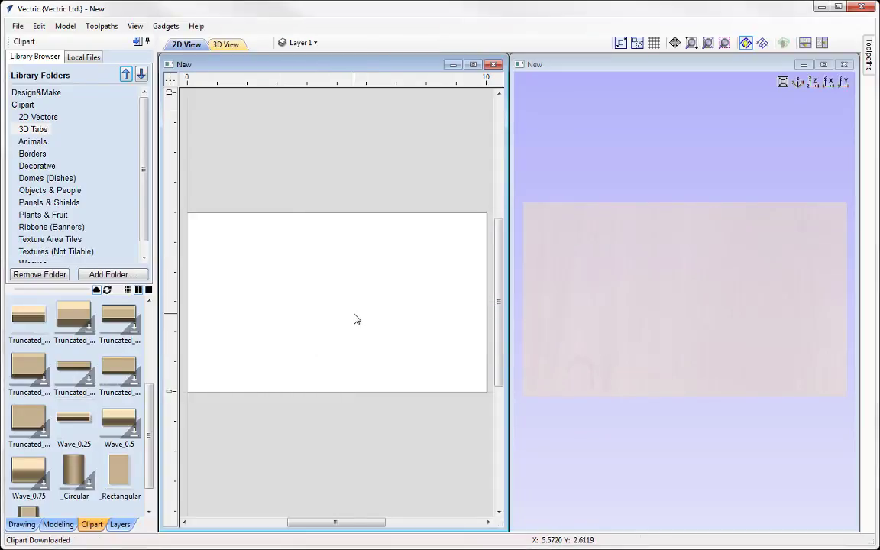
mouse_move(107, 291)
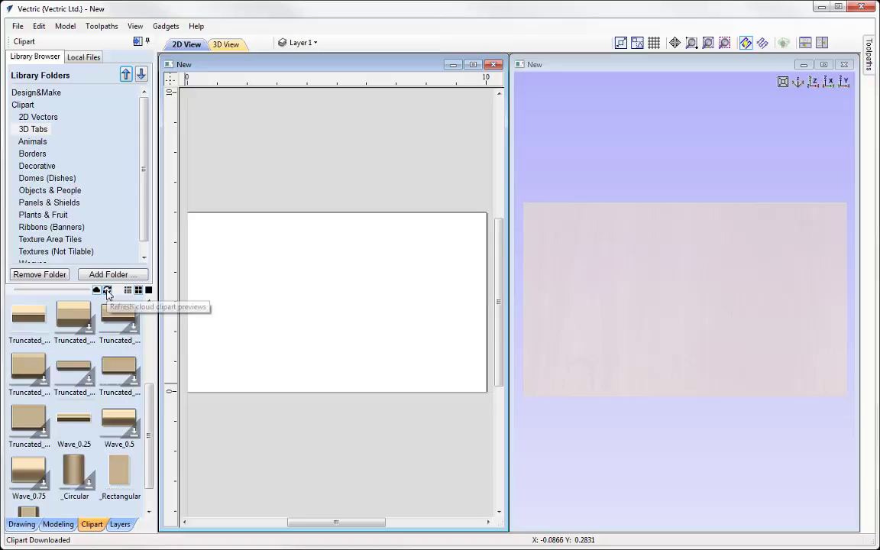
click(108, 291)
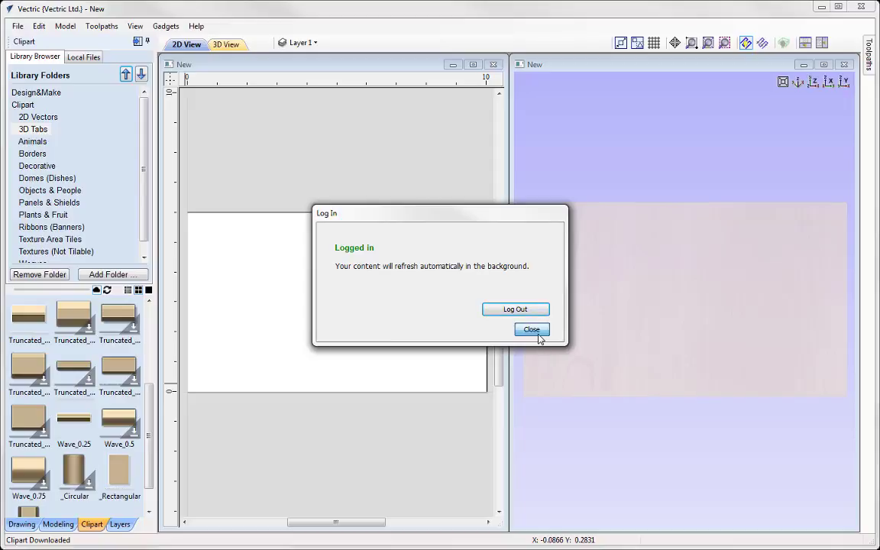
click(531, 330)
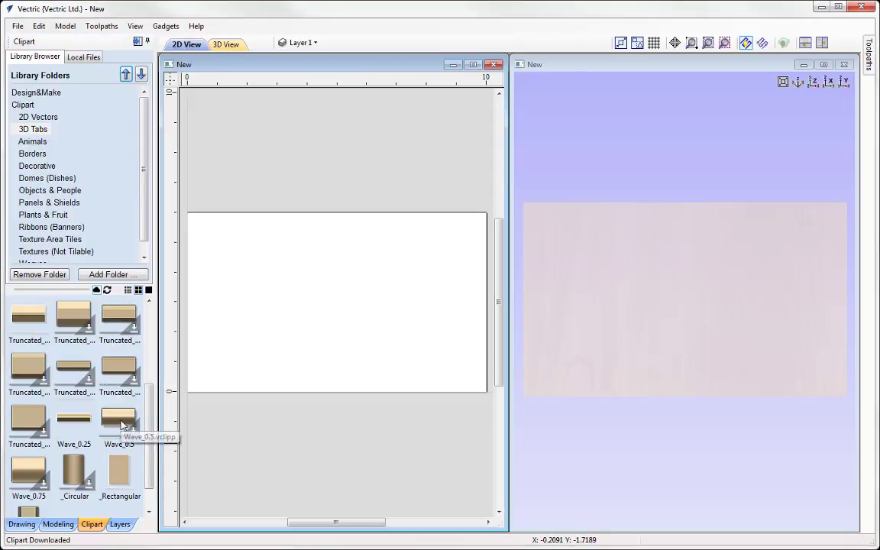
Download the Wave_0.5 tab and the first Rectangular tab clipart.
right_click(118, 420)
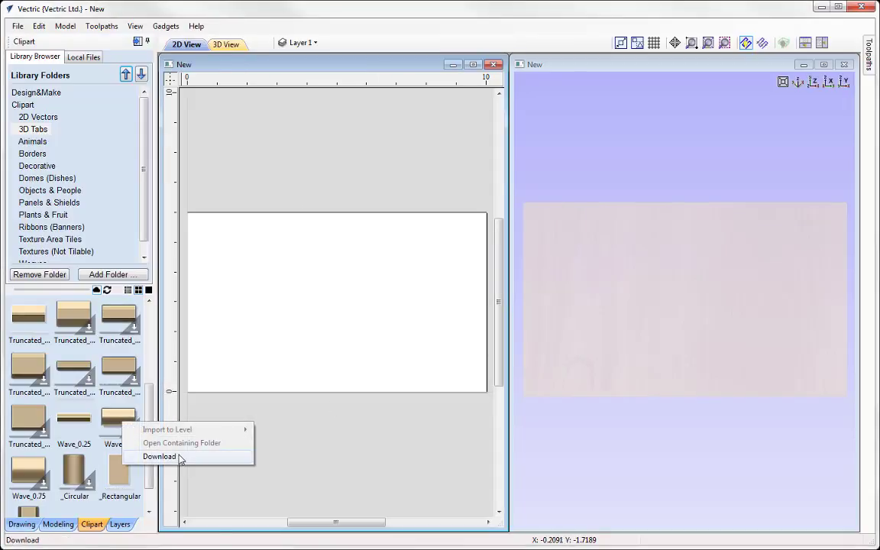
click(159, 456)
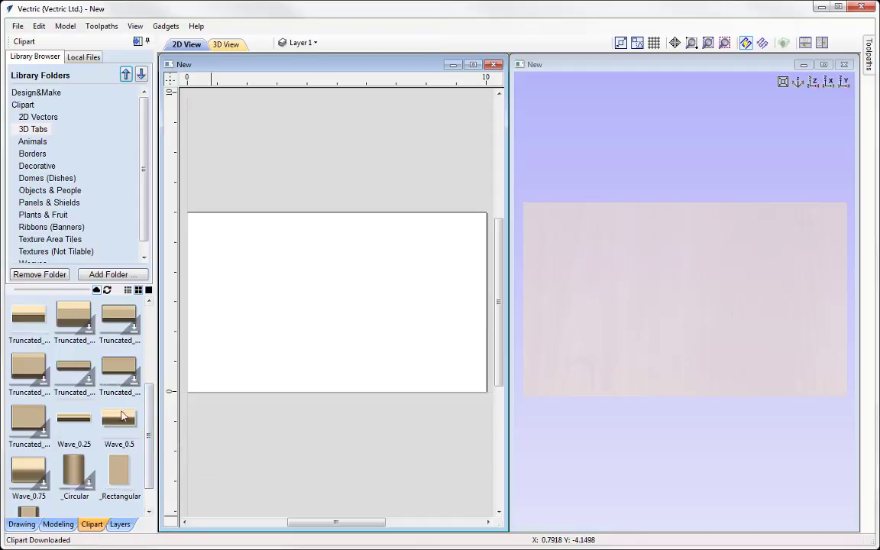
mouse_move(119, 418)
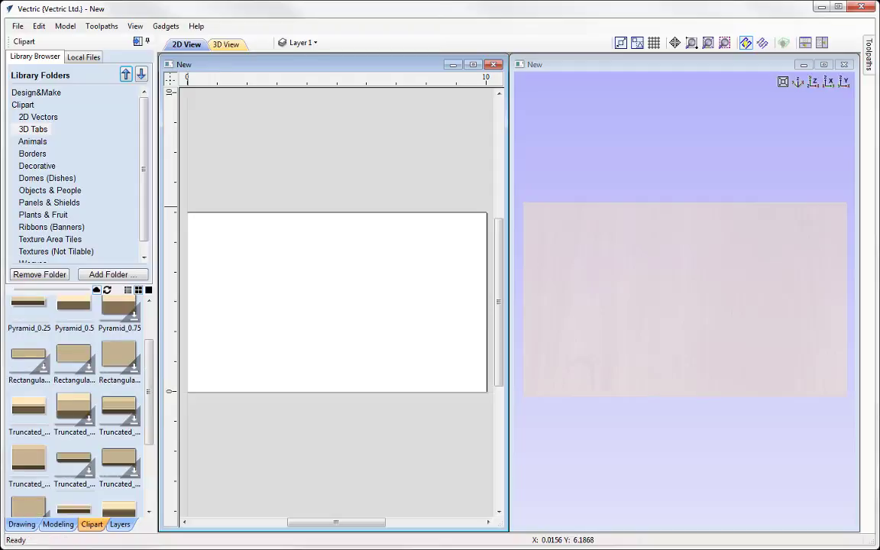
mouse_move(28, 359)
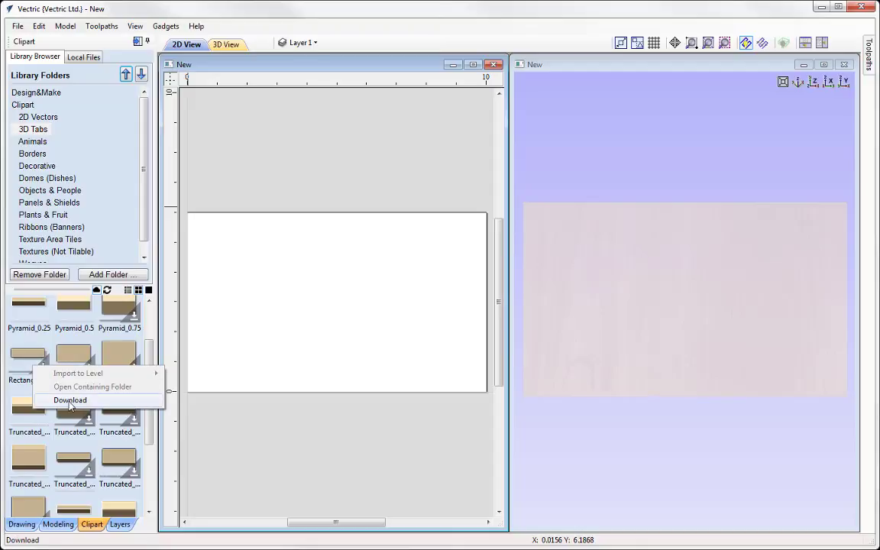
click(70, 400)
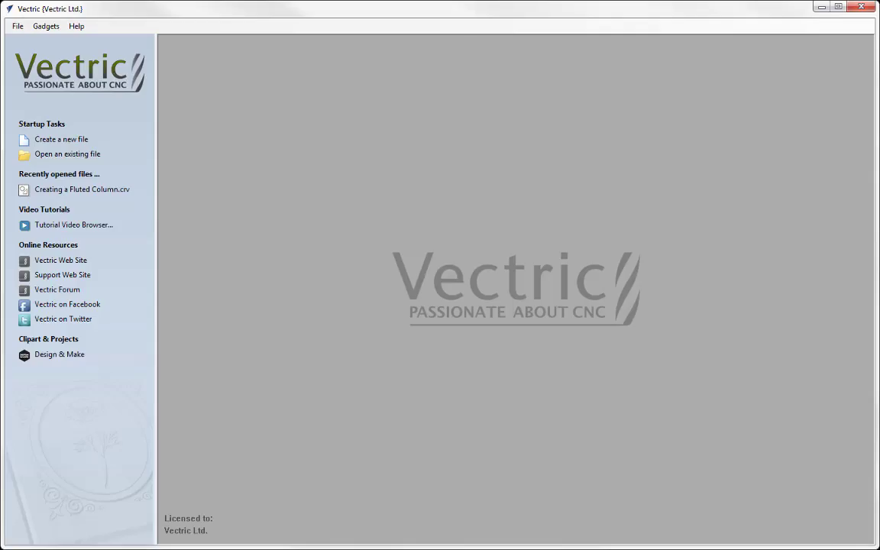
Create a new 6 x 6 inch job, 0.375 inches thick.
click(60, 139)
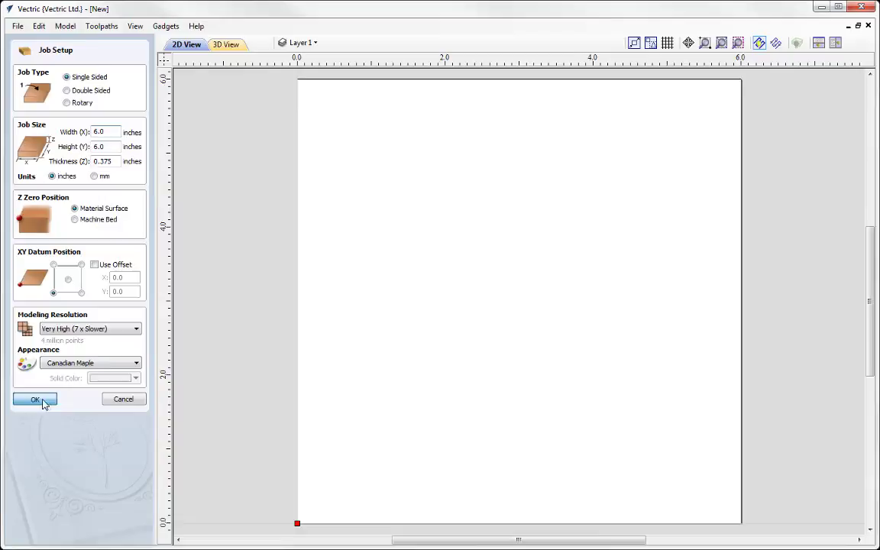
click(35, 399)
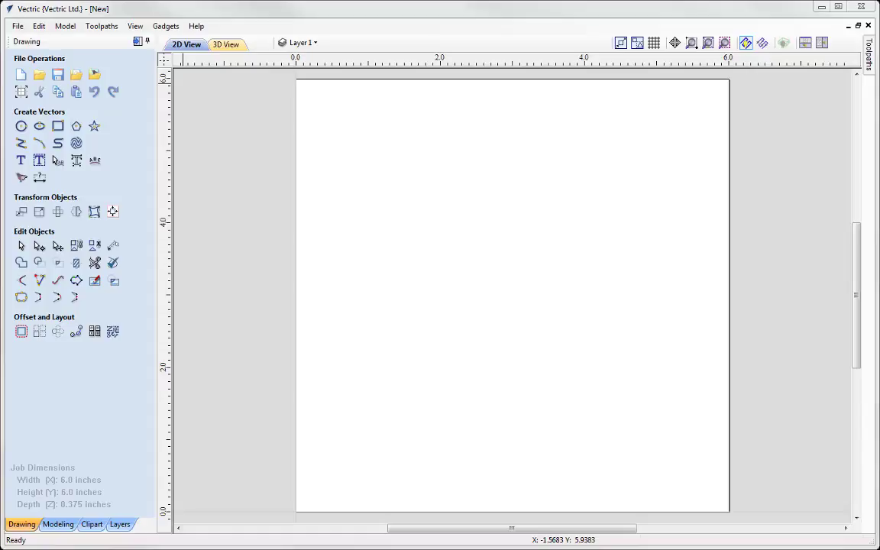
mouse_move(632, 161)
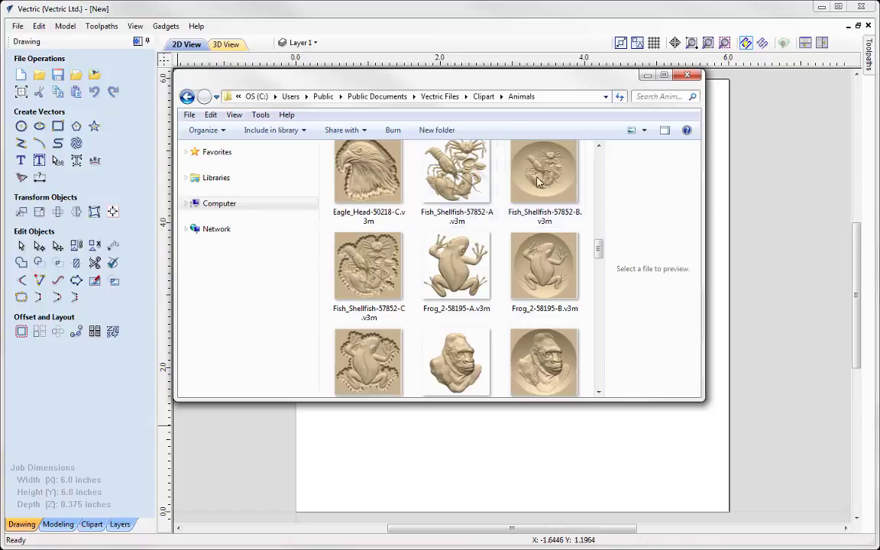
mouse_move(511, 120)
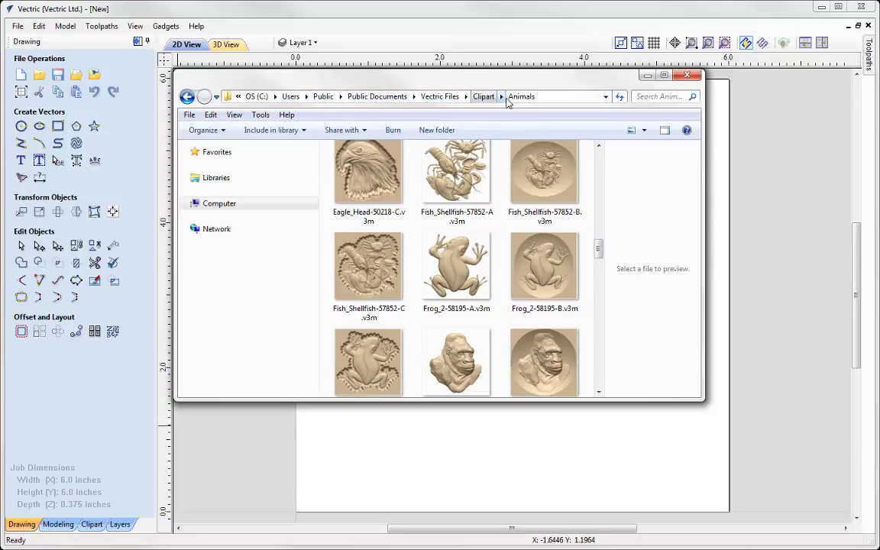
Drag Frog_2-58195-A from the Animals clipart folder into the job.
click(456, 267)
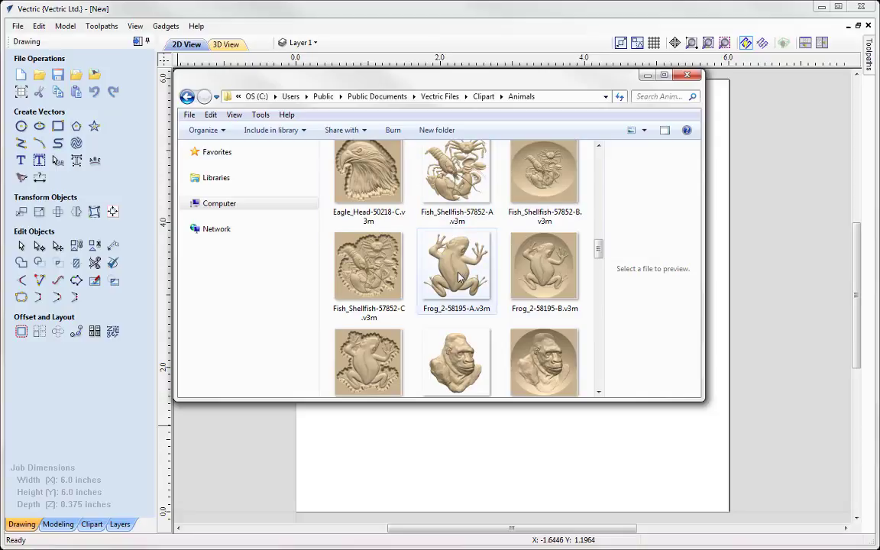
click(456, 267)
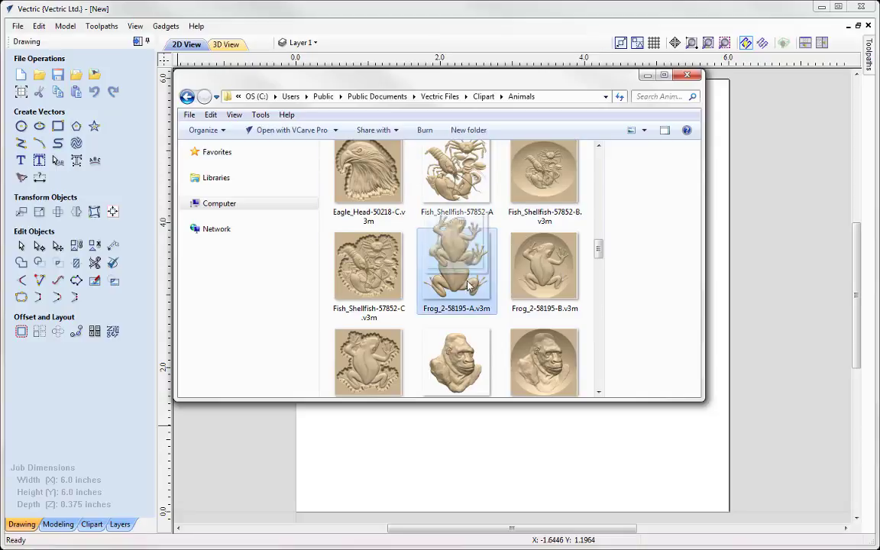
scroll(down, 3)
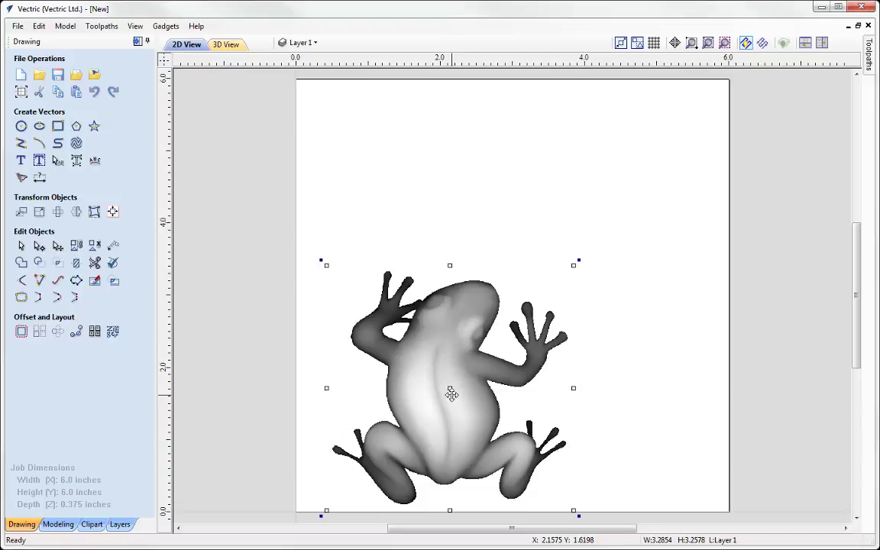
drag(450, 394, 497, 314)
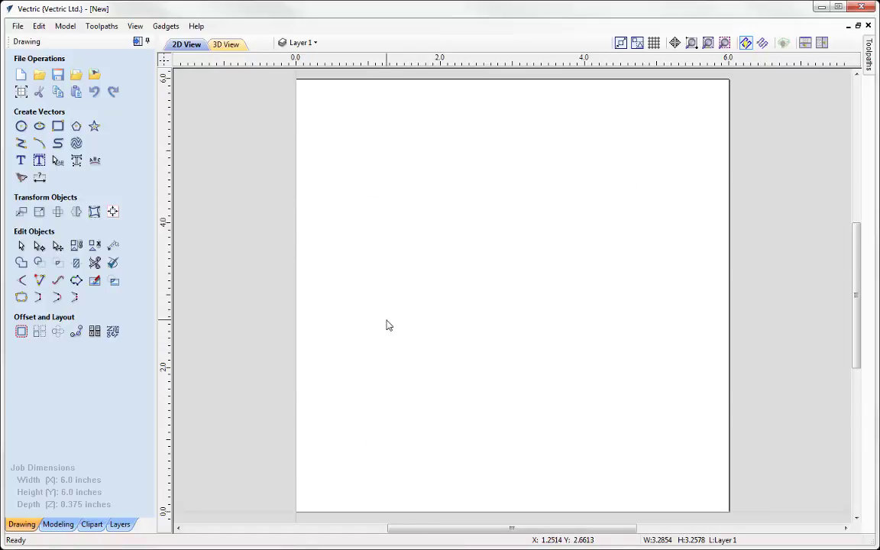
click(57, 524)
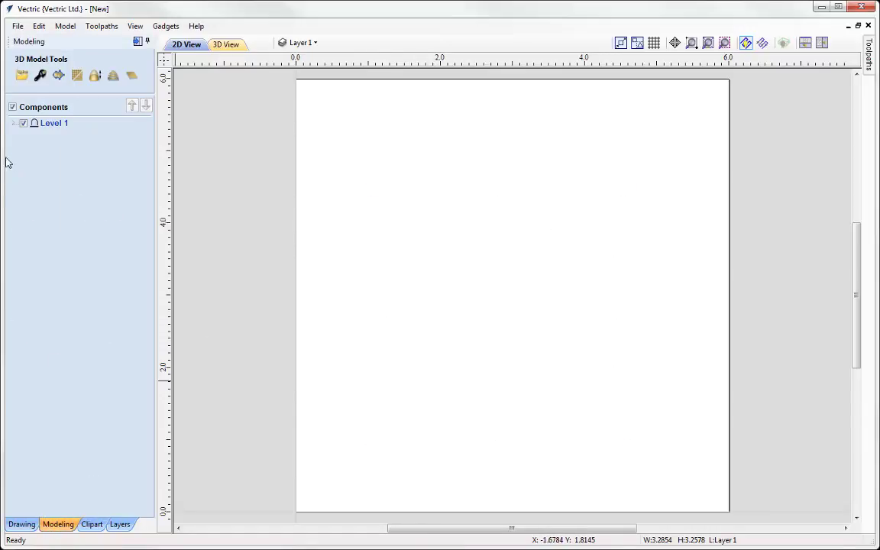
mouse_move(22, 75)
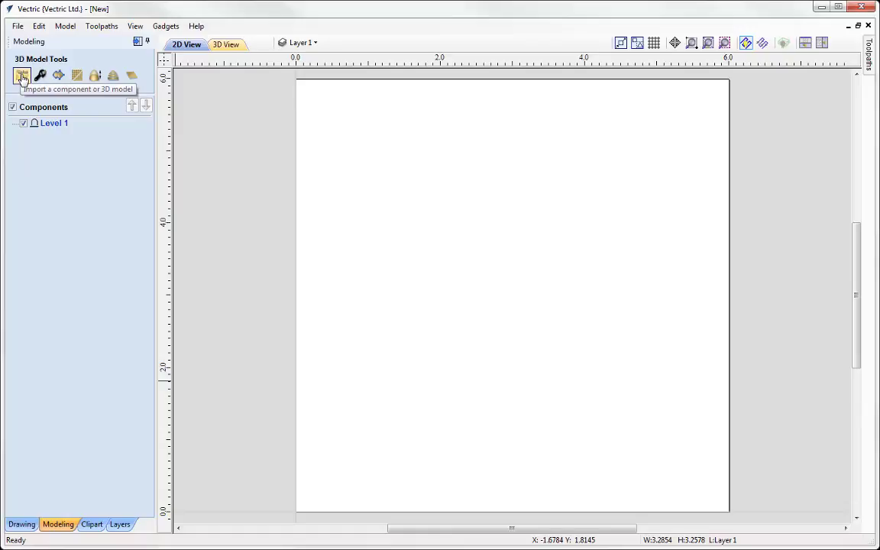
Open Import a component or 3D model and switch to the Clipart library tab.
click(22, 75)
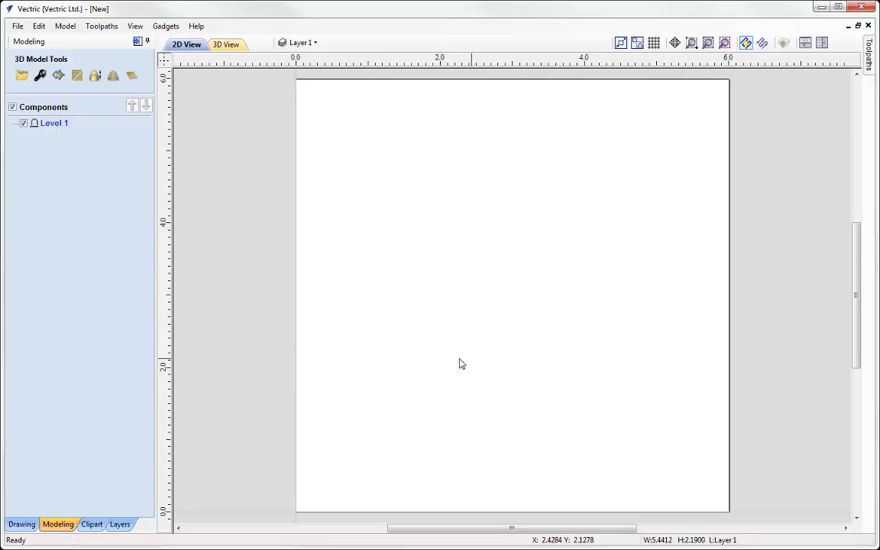
mouse_move(30, 539)
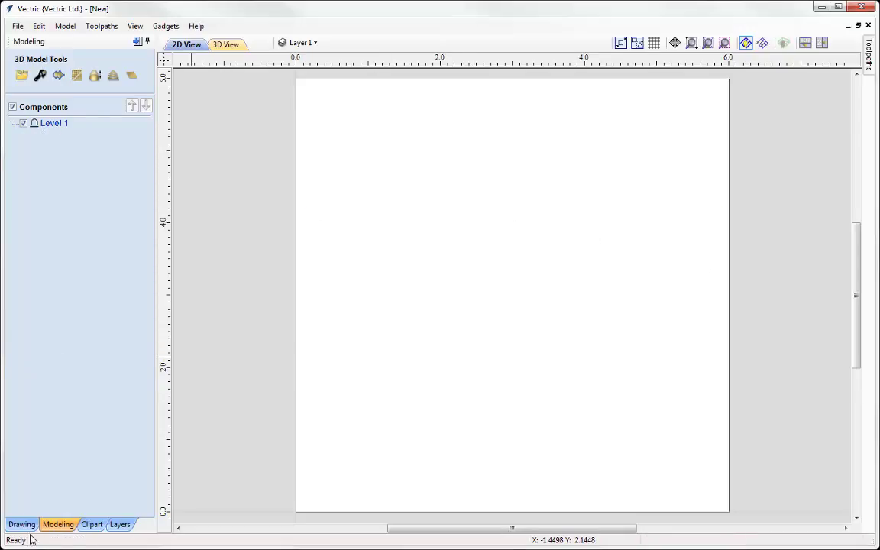
click(90, 524)
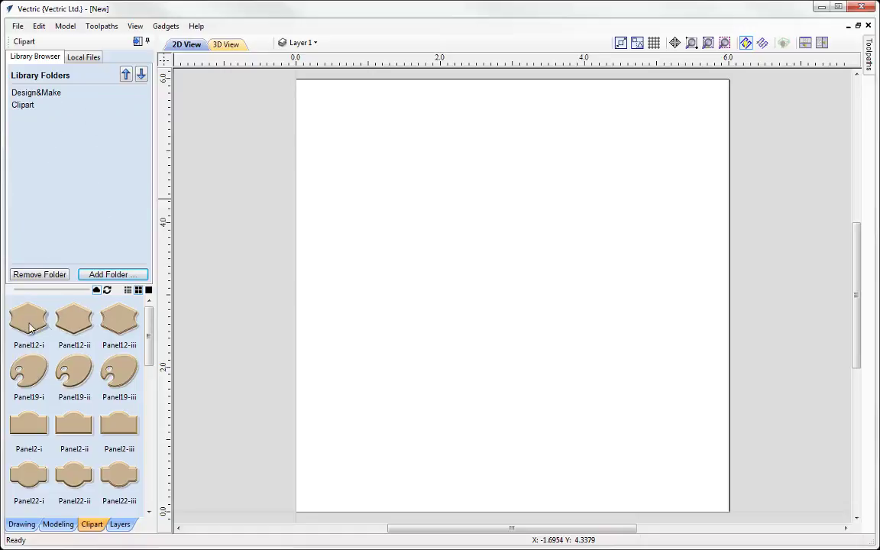
mouse_move(74, 479)
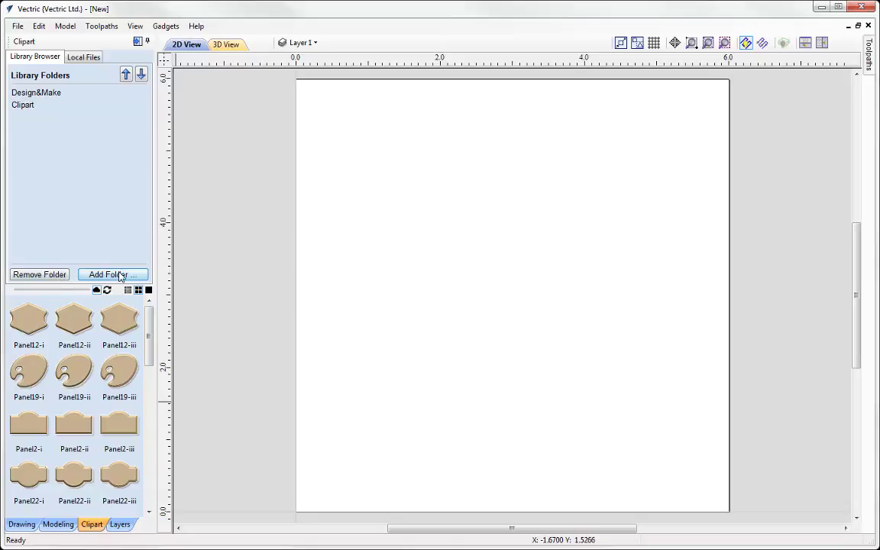
Cancel adding a library folder, expand Clipart, and open the Animals folder with the bass reliefs.
click(110, 274)
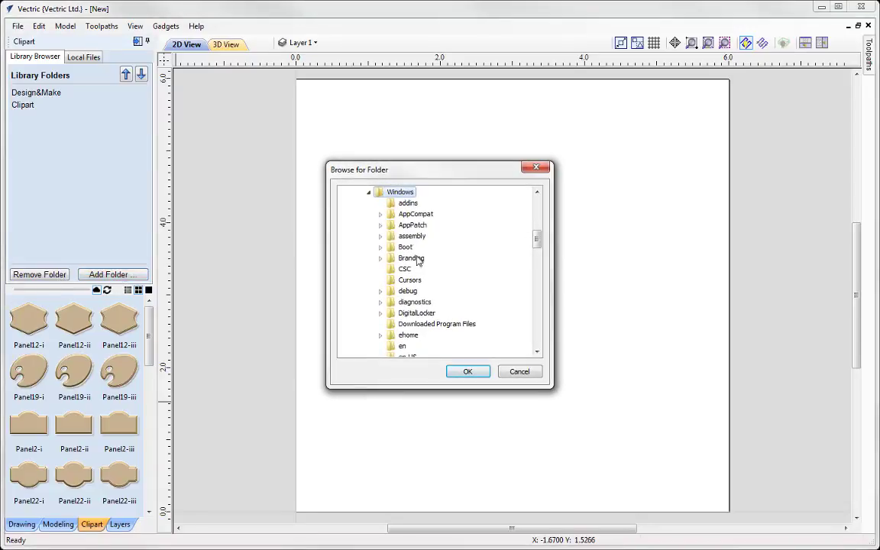
mouse_move(429, 341)
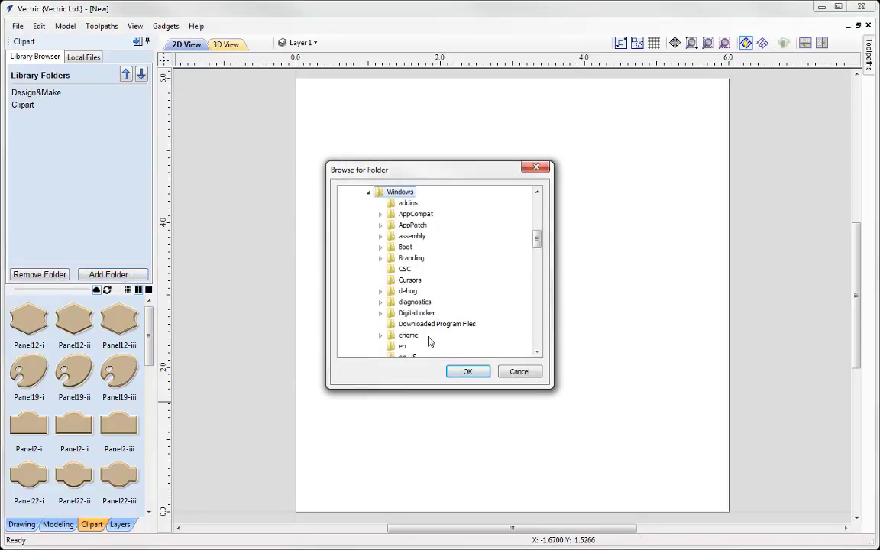
mouse_move(374, 160)
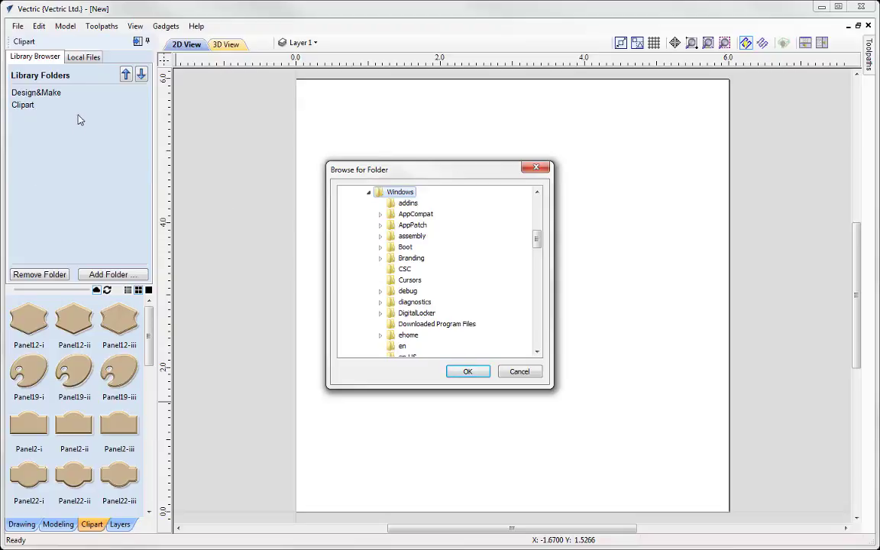
click(520, 371)
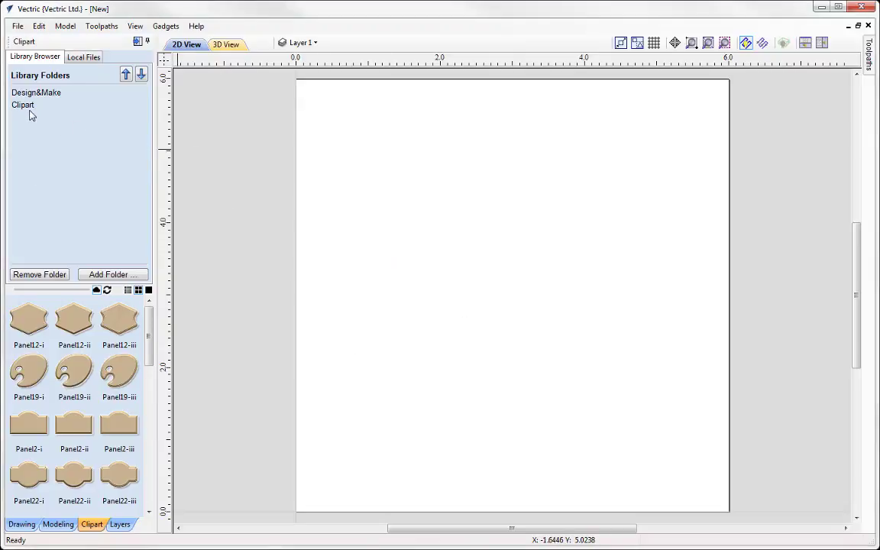
click(23, 105)
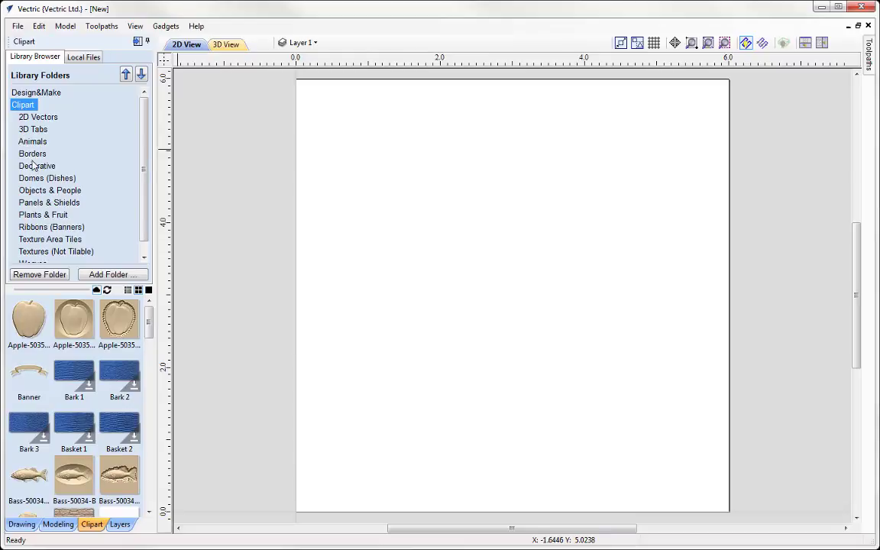
click(33, 129)
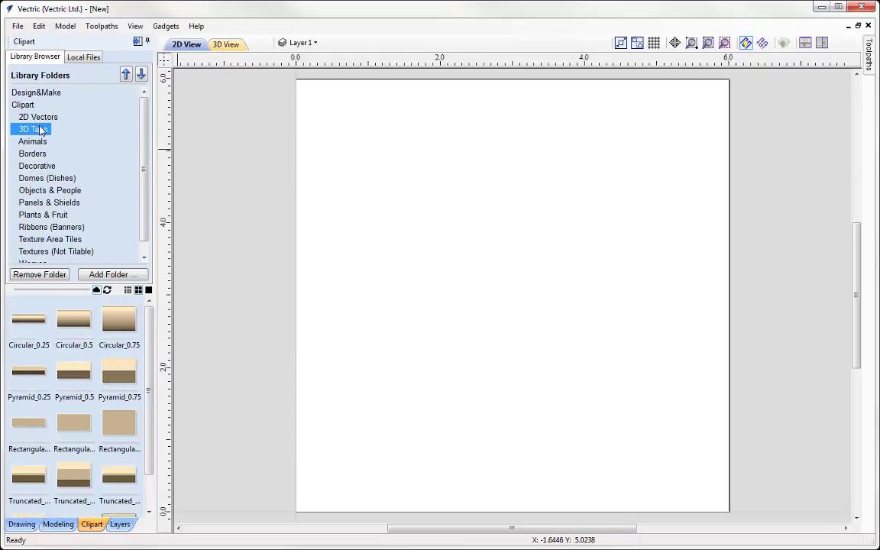
click(37, 116)
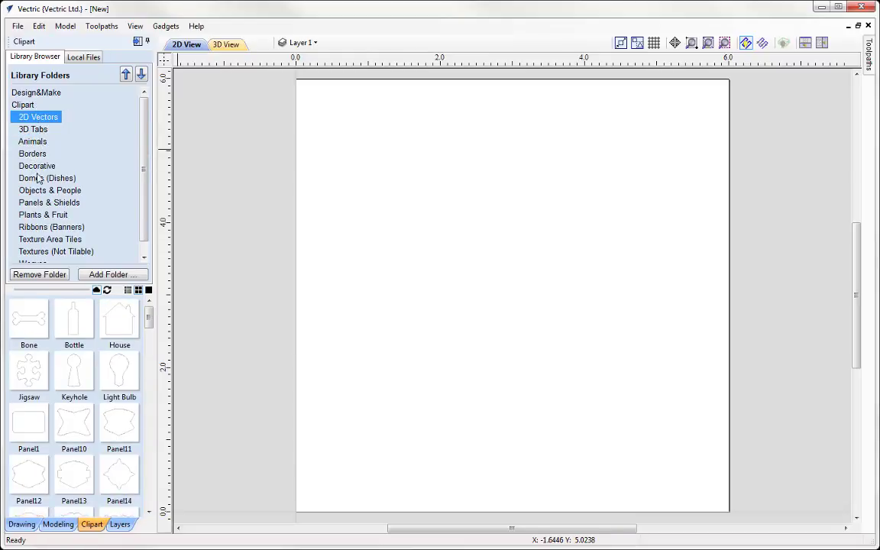
mouse_move(46, 262)
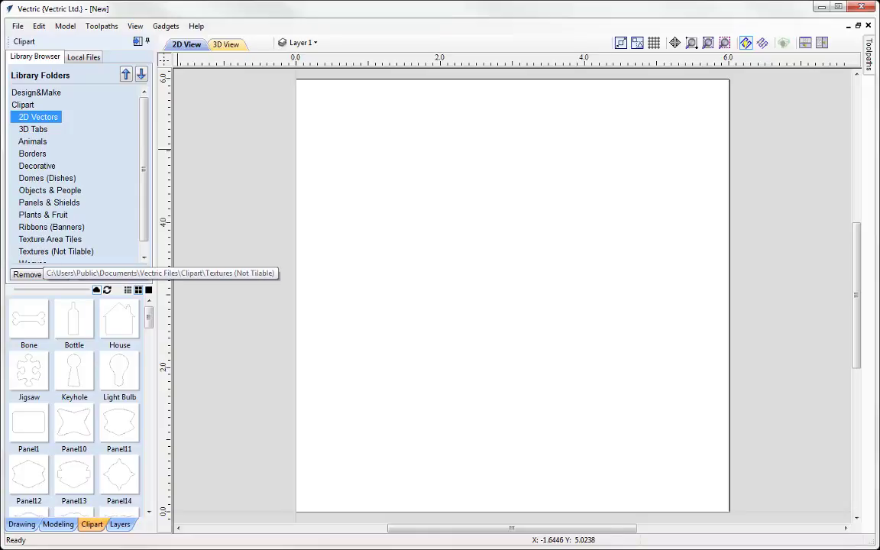
click(33, 141)
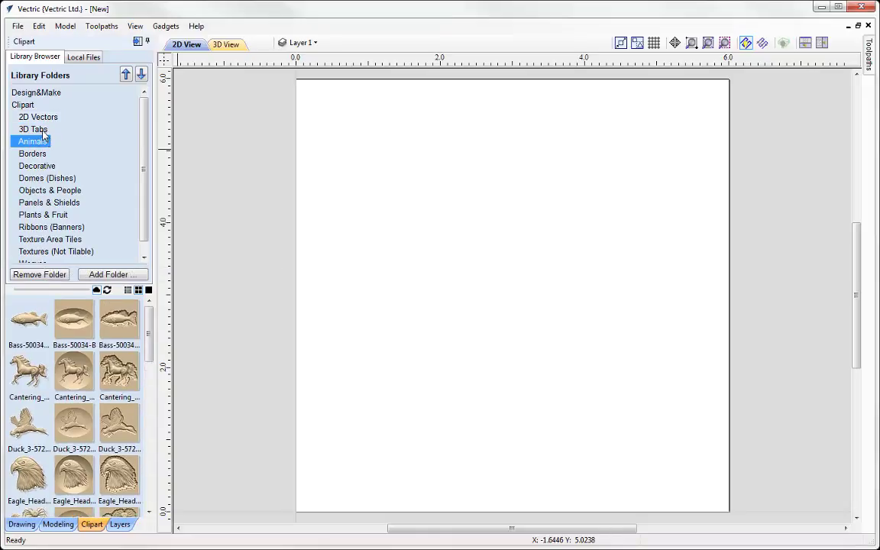
mouse_move(33, 129)
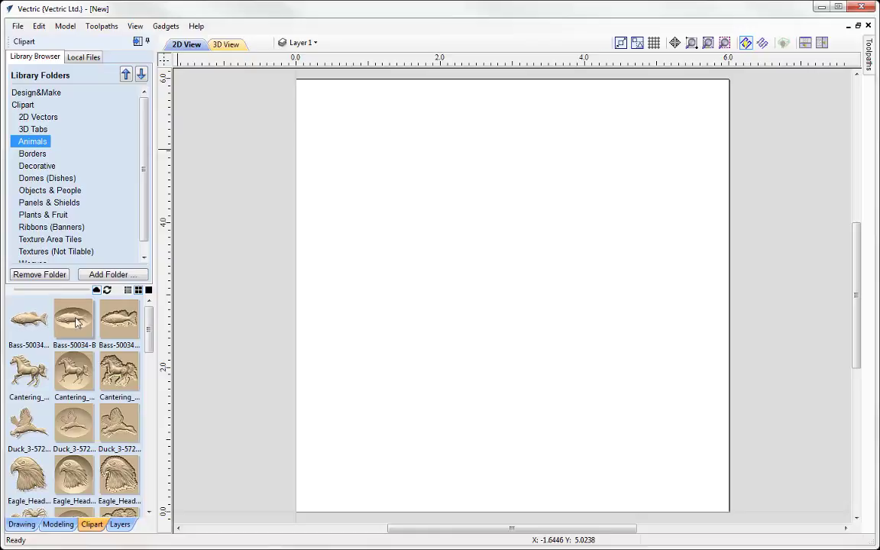
mouse_move(32, 142)
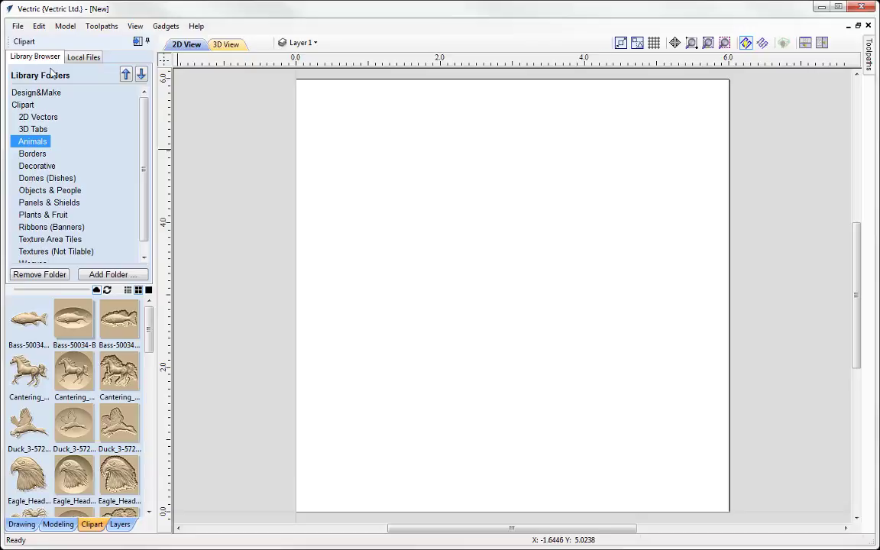
In Local Files, select Vectric Files > Clipart > Animals to show the bass, horse, duck and eagle reliefs.
click(83, 57)
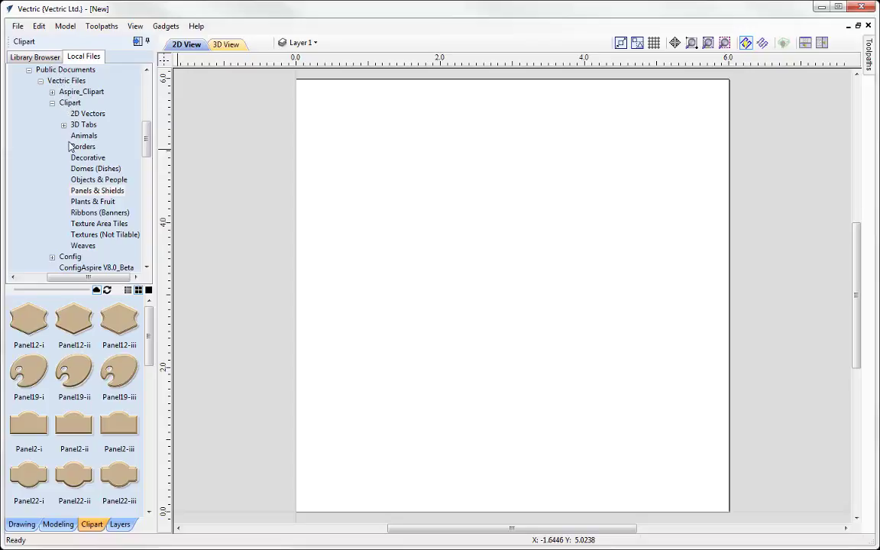
mouse_move(92, 155)
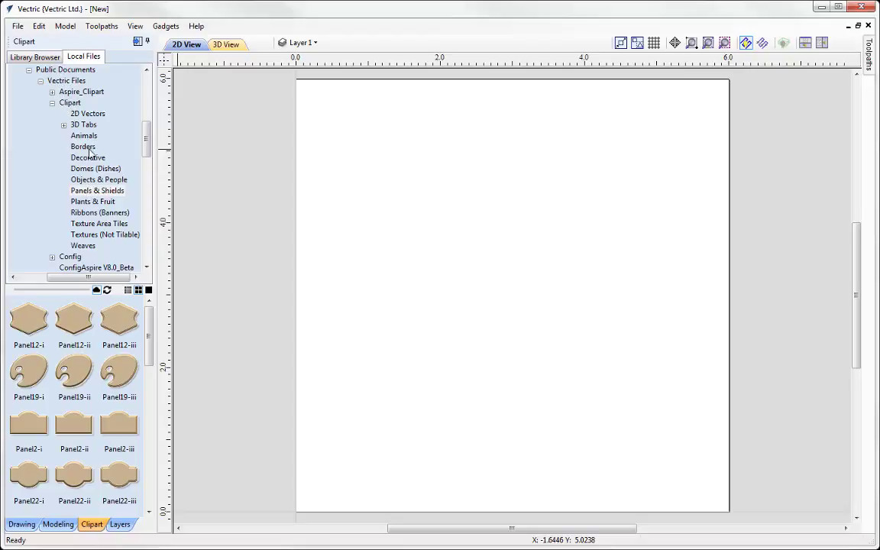
click(84, 135)
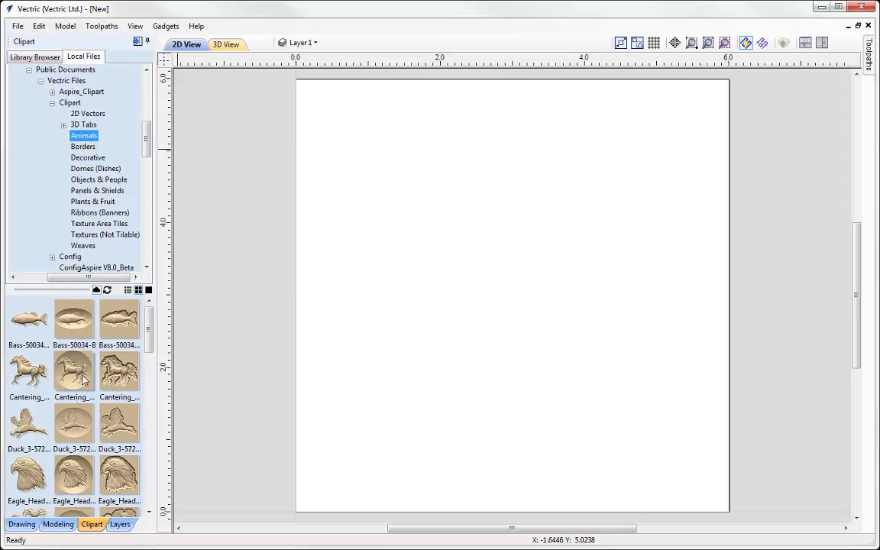
mouse_move(82, 241)
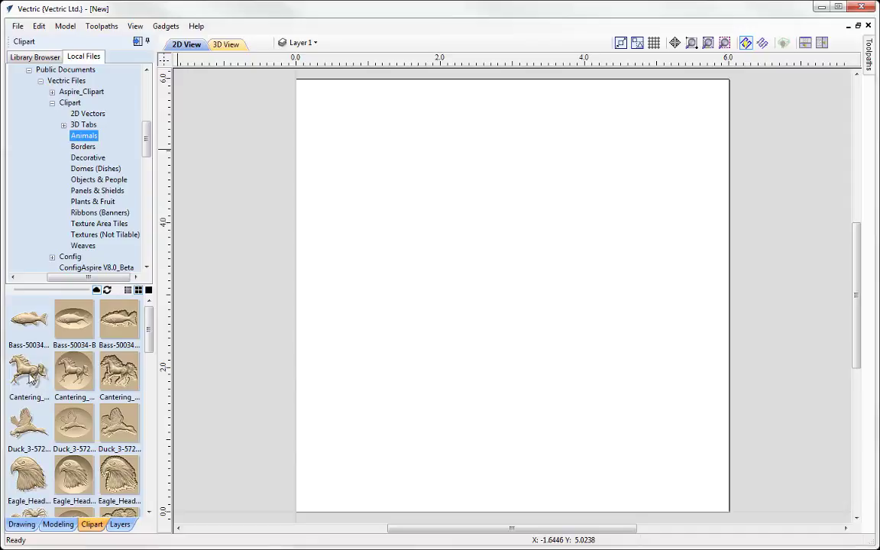
mouse_move(29, 374)
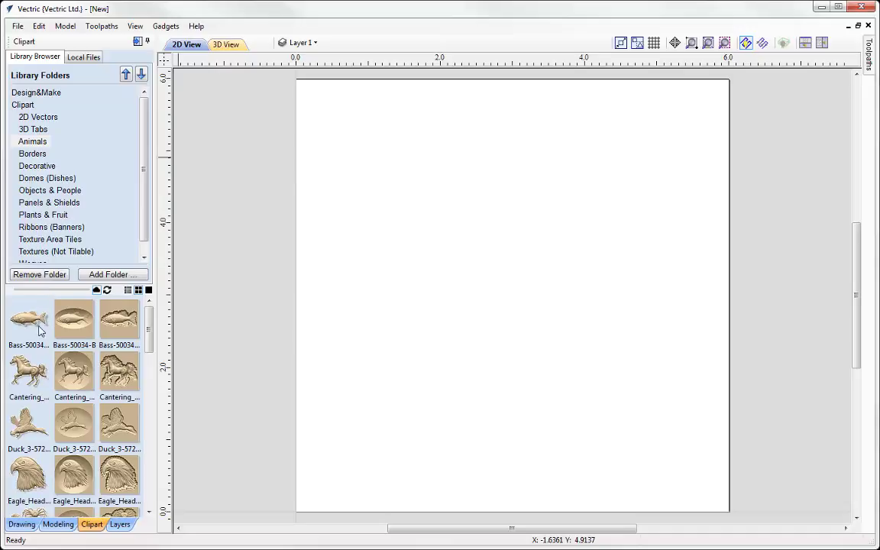
mouse_move(39, 321)
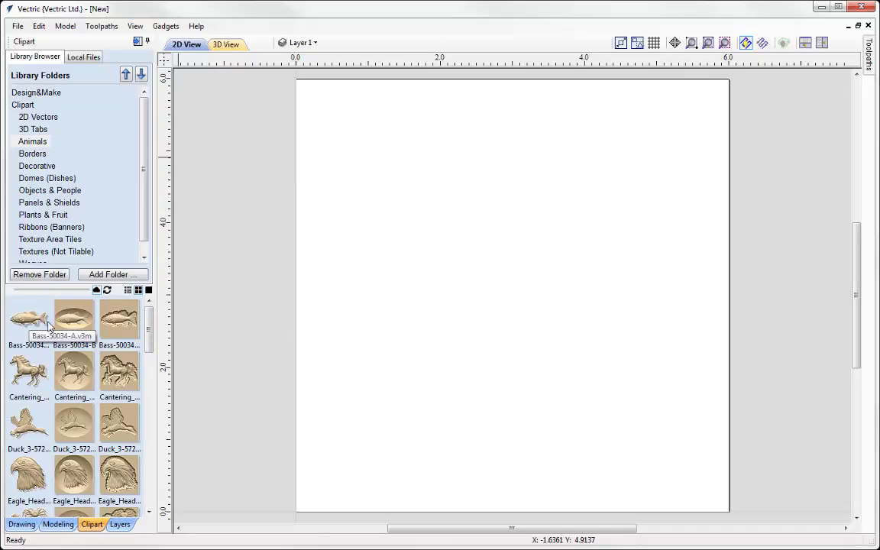
mouse_move(74, 320)
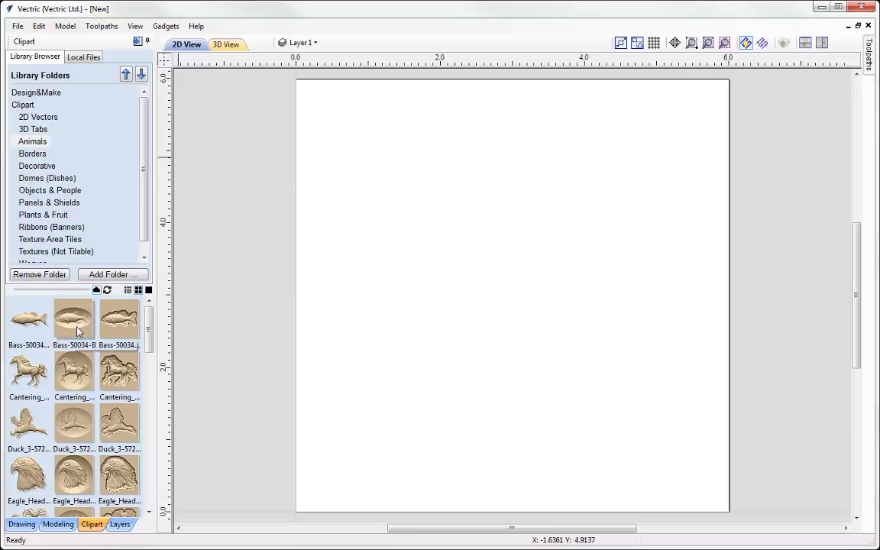
mouse_move(74, 317)
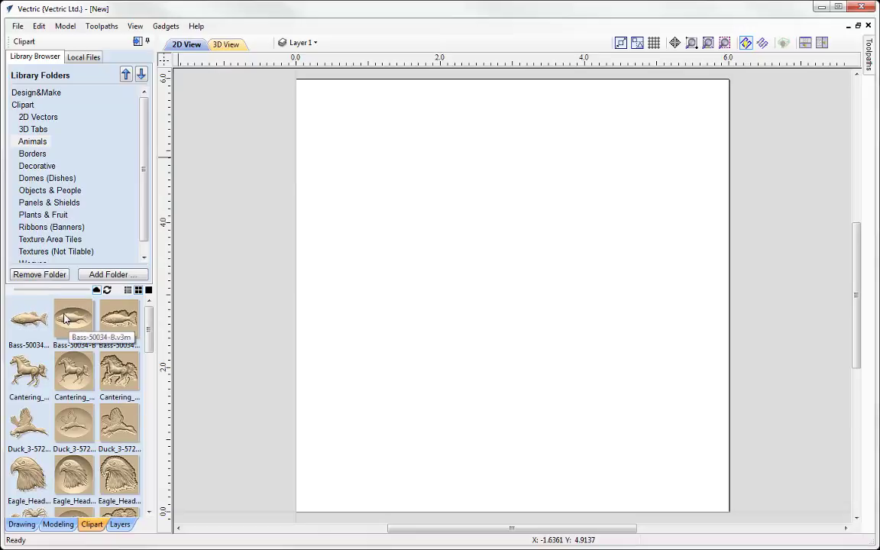
mouse_move(91, 334)
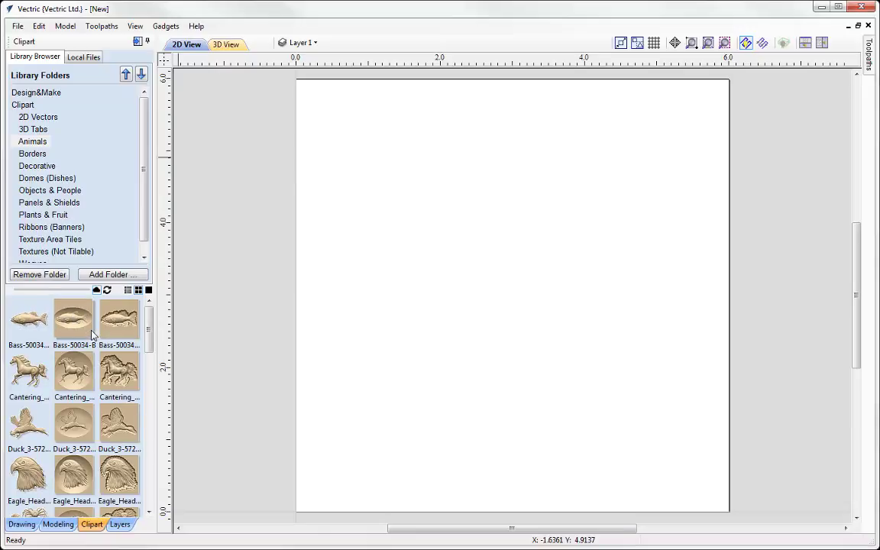
mouse_move(119, 317)
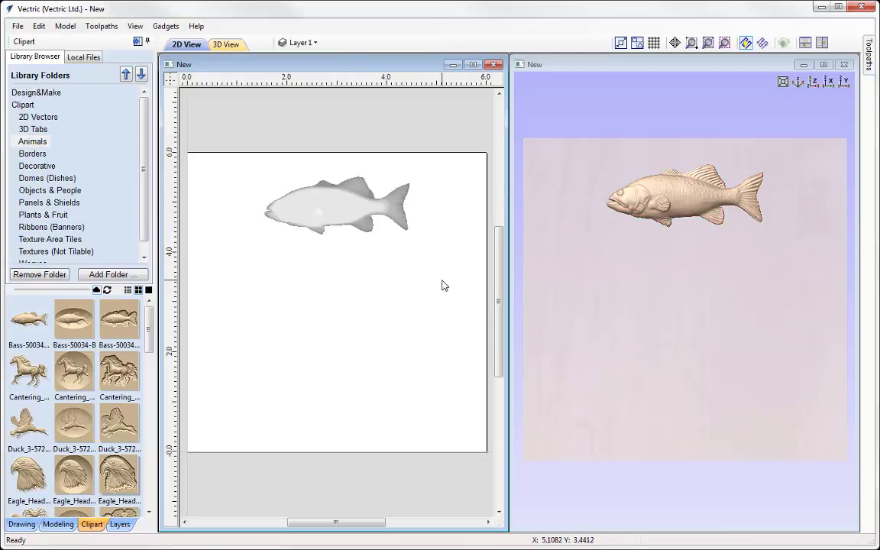
mouse_move(74, 317)
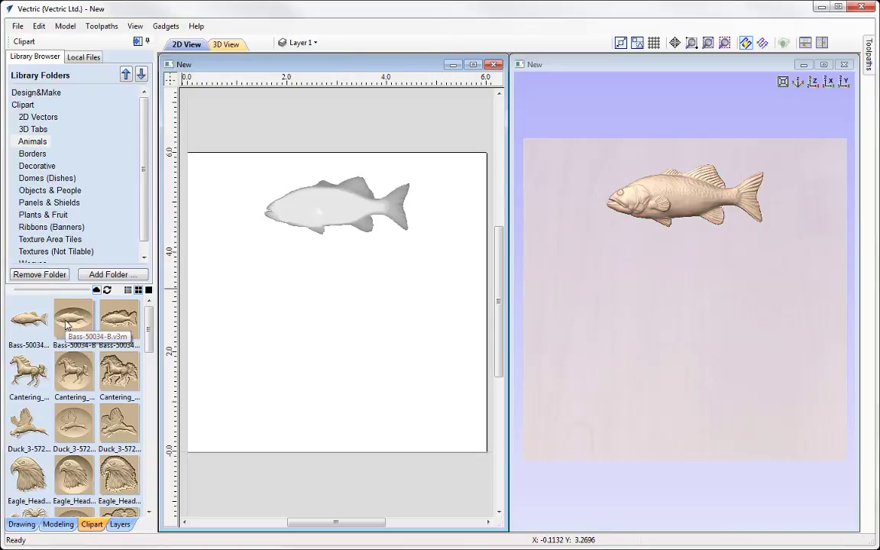
Drag the Bass-50034-B oval dish relief into the job below the raised fish.
drag(74, 317, 335, 327)
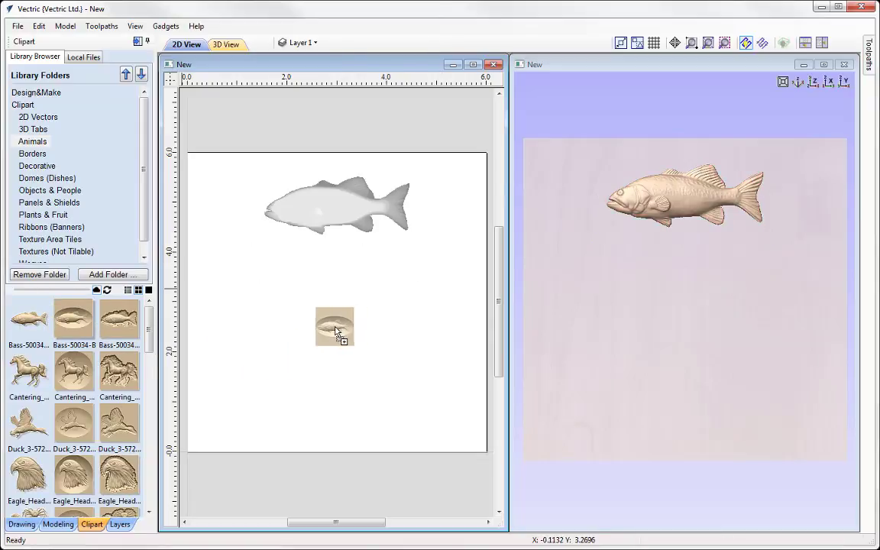
drag(335, 327, 684, 284)
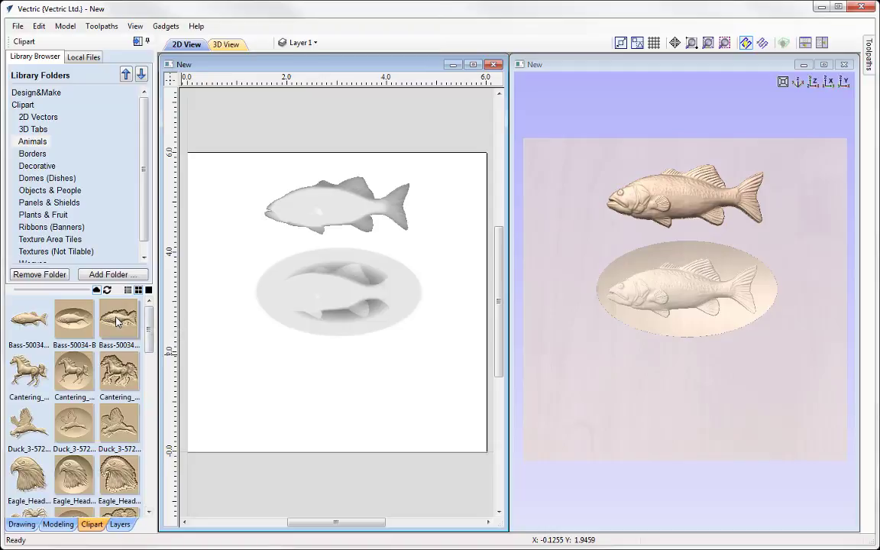
Import Bass-50034-C to Level 1 and move it to the bottom of the job.
right_click(119, 317)
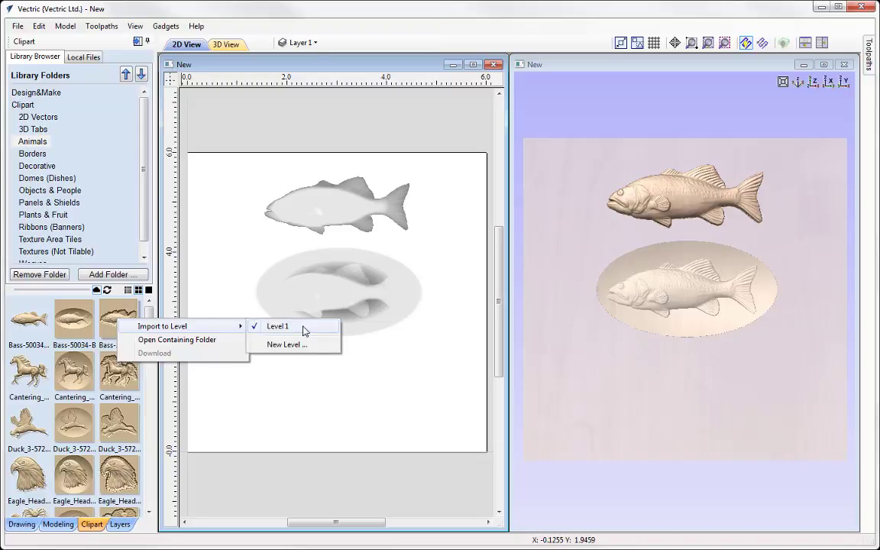
mouse_move(296, 328)
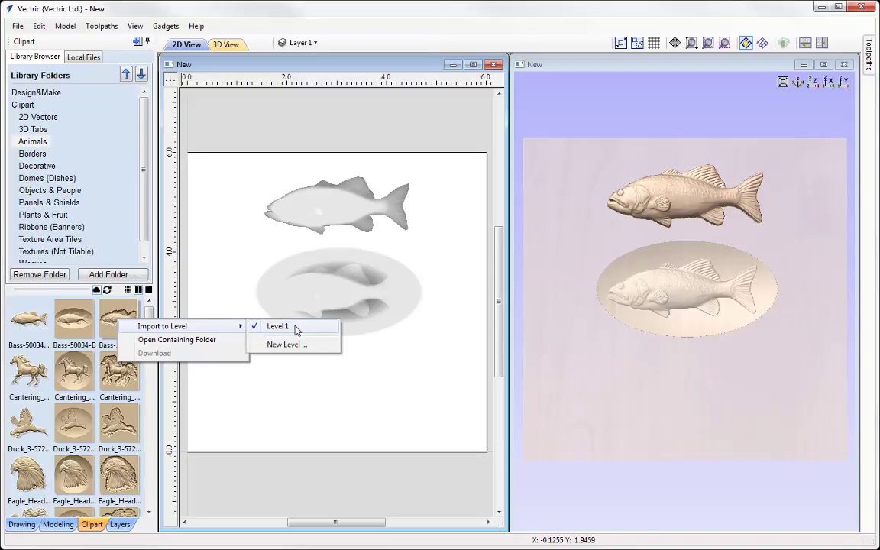
click(277, 326)
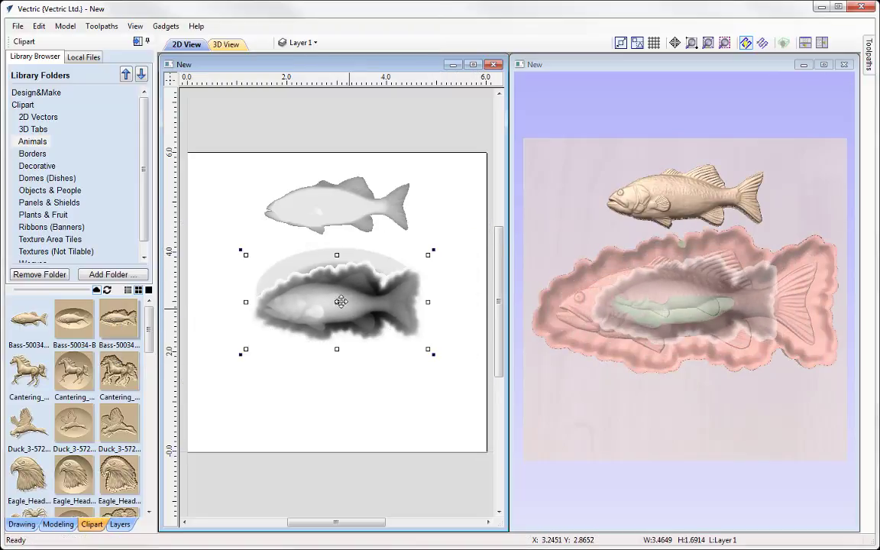
drag(341, 302, 336, 388)
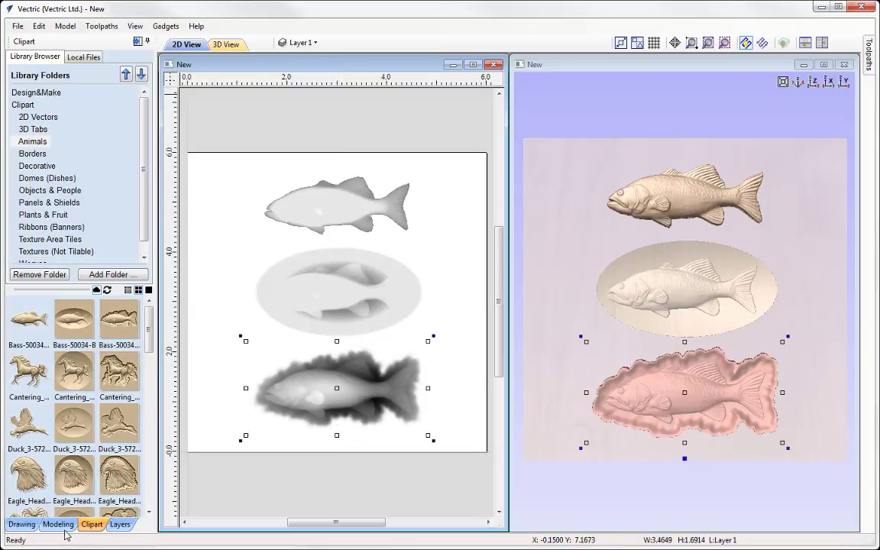
Select all three bass components in the Components list and delete them.
click(58, 524)
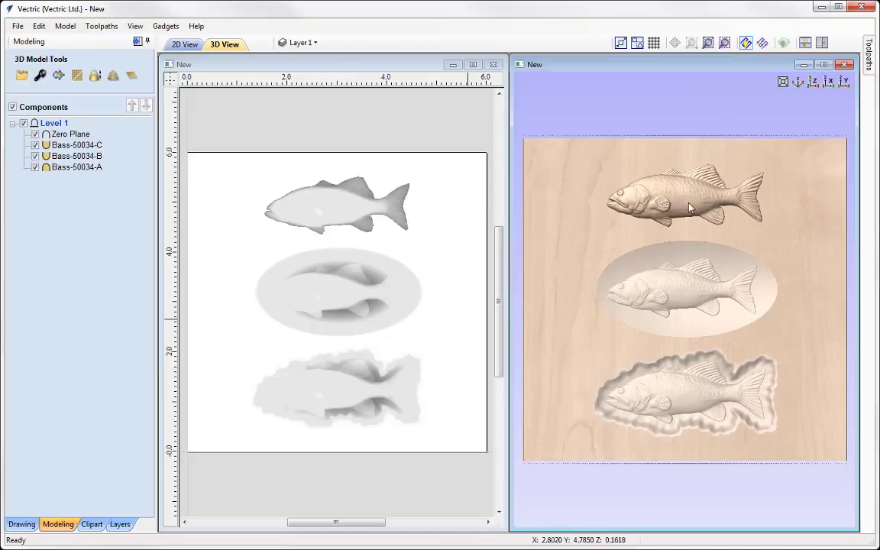
mouse_move(769, 296)
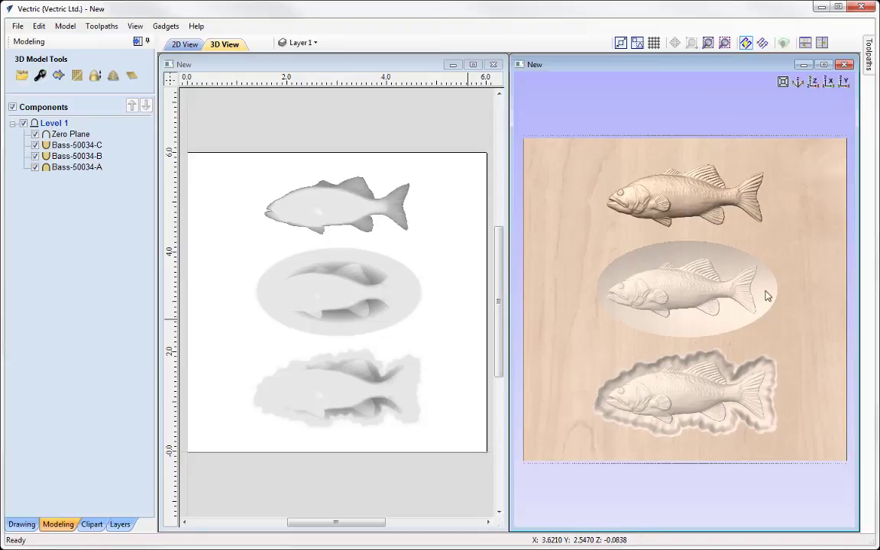
drag(768, 296, 680, 373)
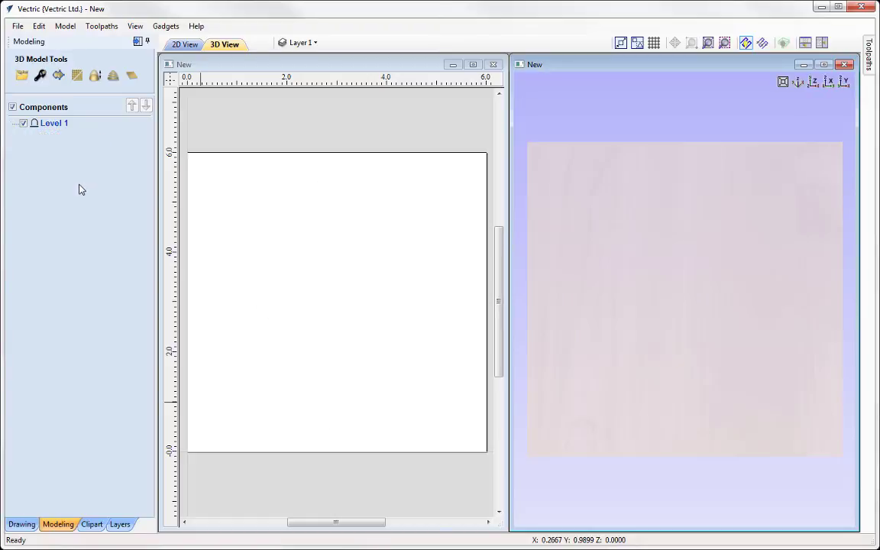
mouse_move(90, 502)
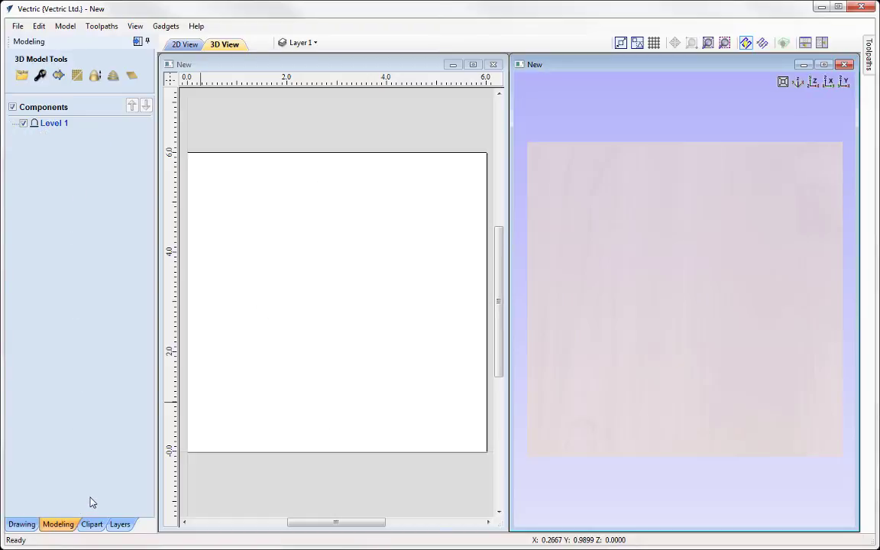
Return to the Clipart library and open the Weaves folder of knot and frame designs.
click(91, 524)
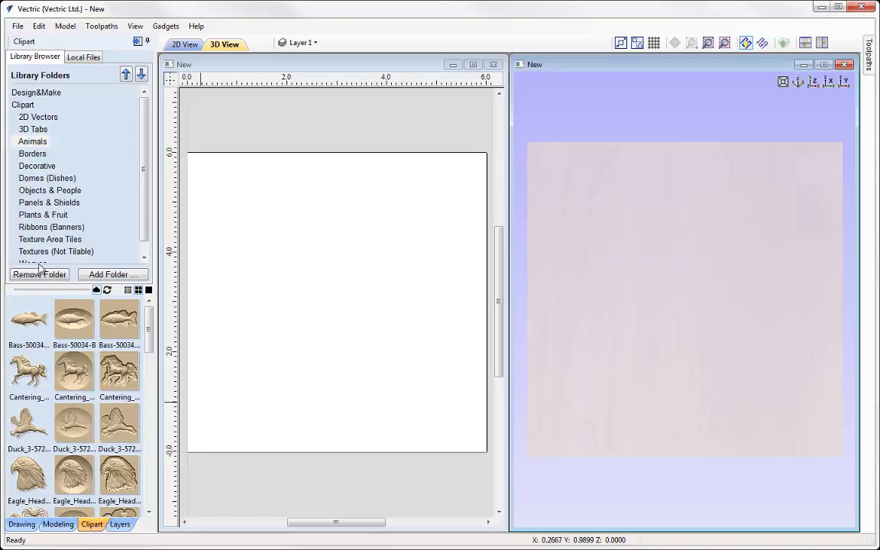
click(32, 252)
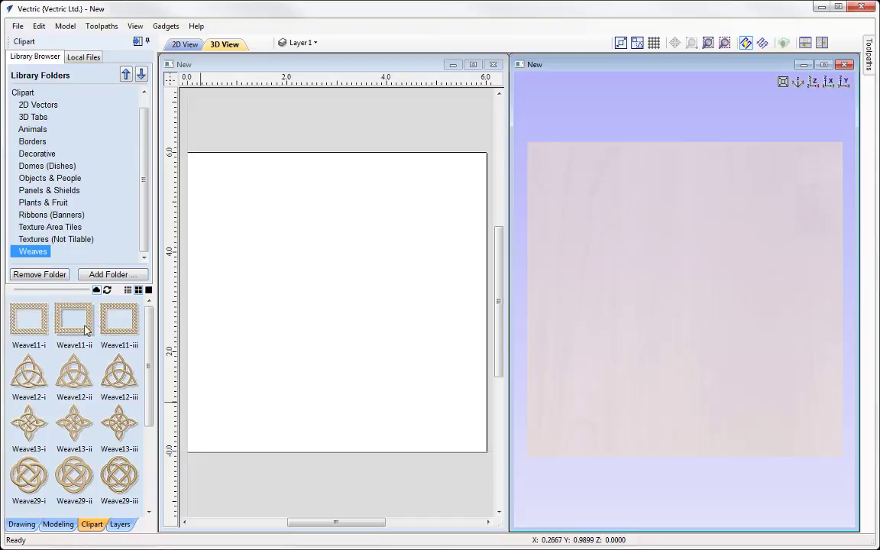
mouse_move(75, 335)
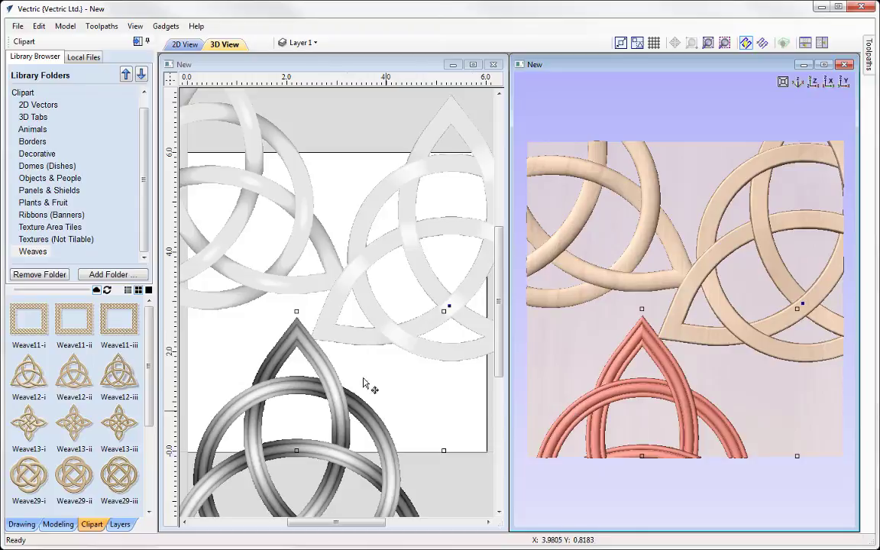
mouse_move(417, 288)
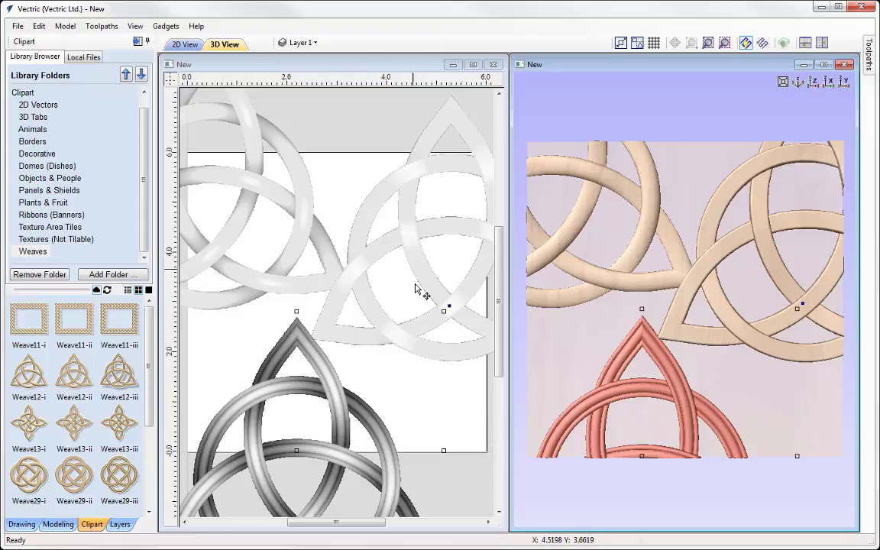
mouse_move(659, 374)
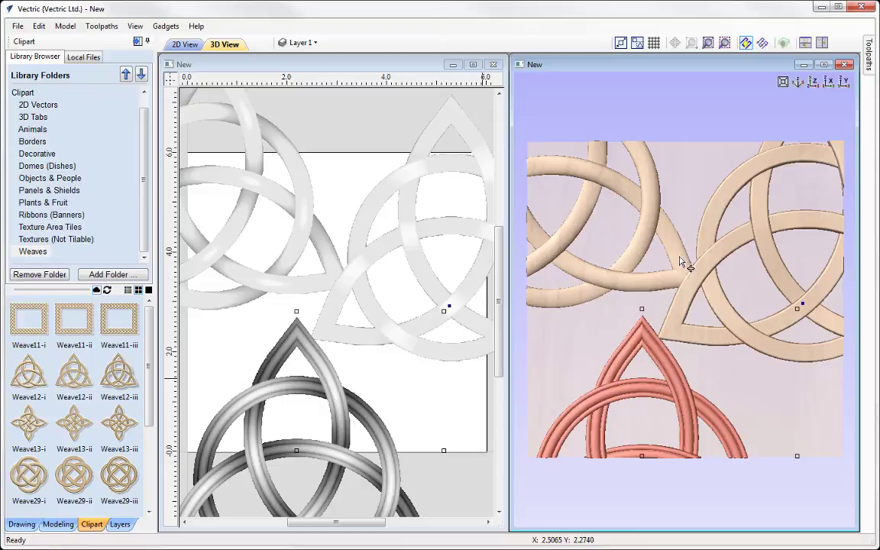
mouse_move(664, 240)
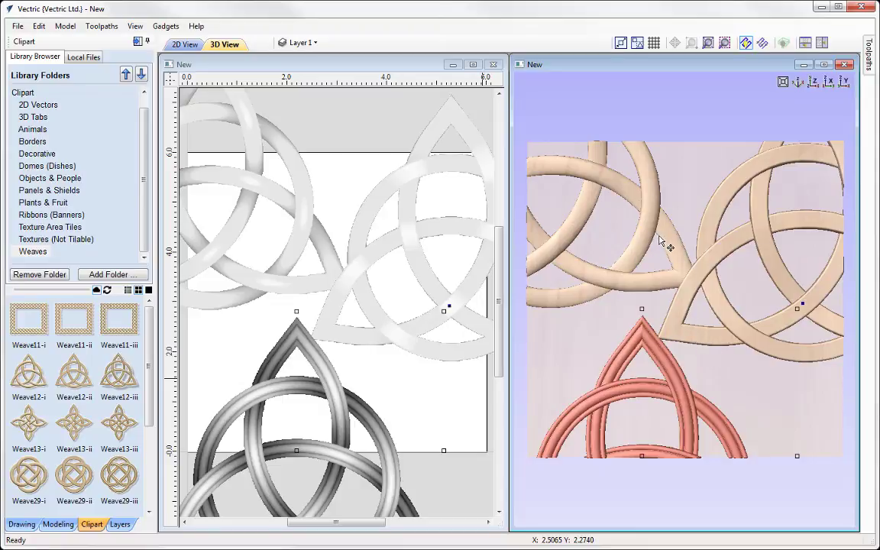
mouse_move(684, 329)
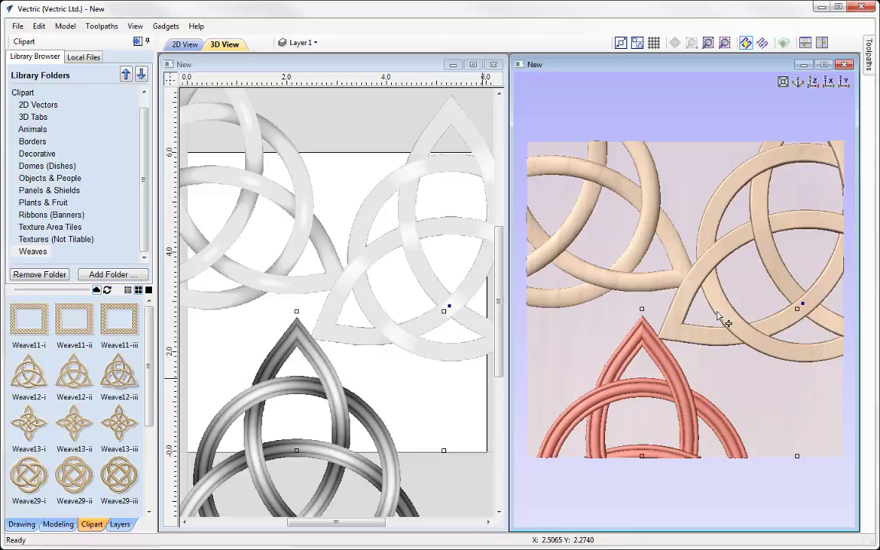
Orbit the 3D View to compare the depths of the three triquetra knot reliefs.
drag(725, 305, 673, 313)
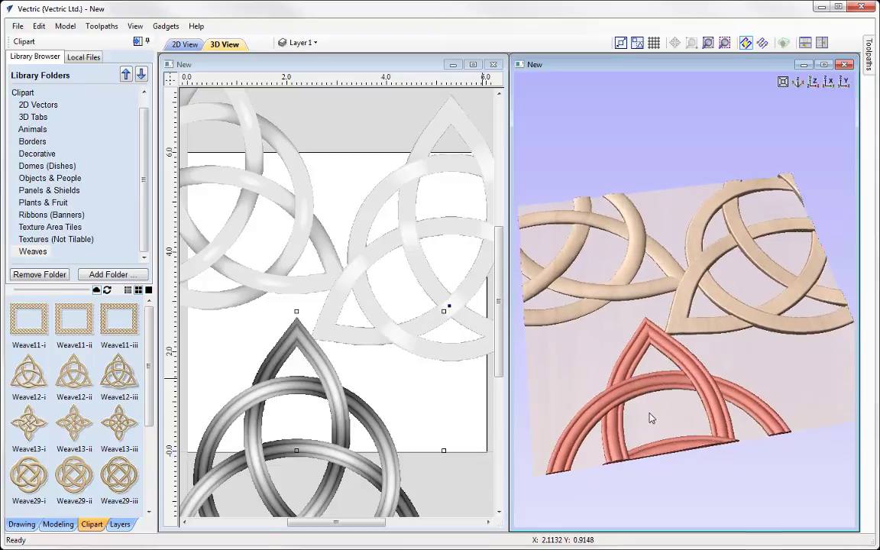
drag(652, 418, 604, 384)
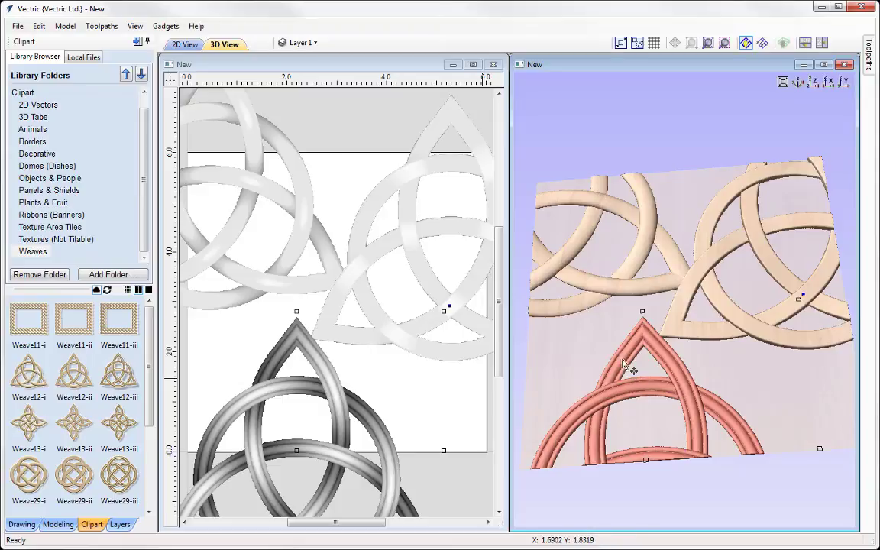
drag(633, 371, 604, 345)
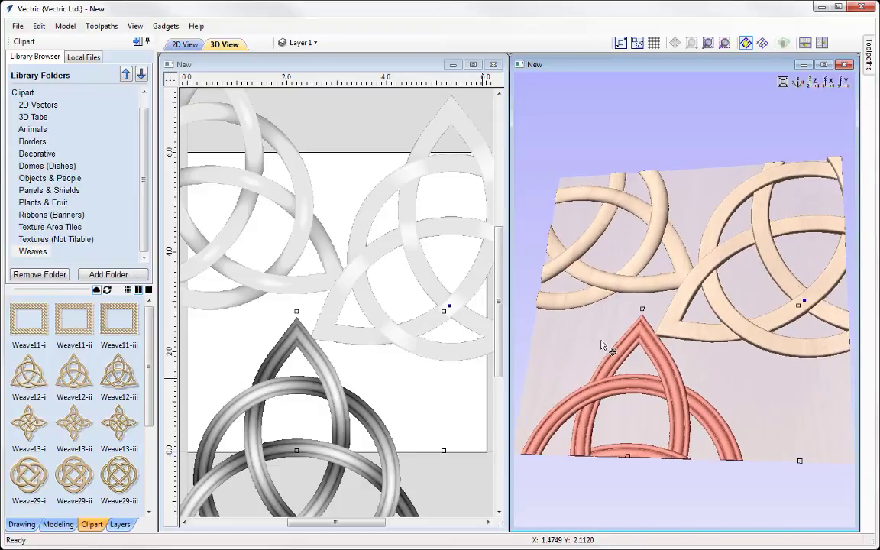